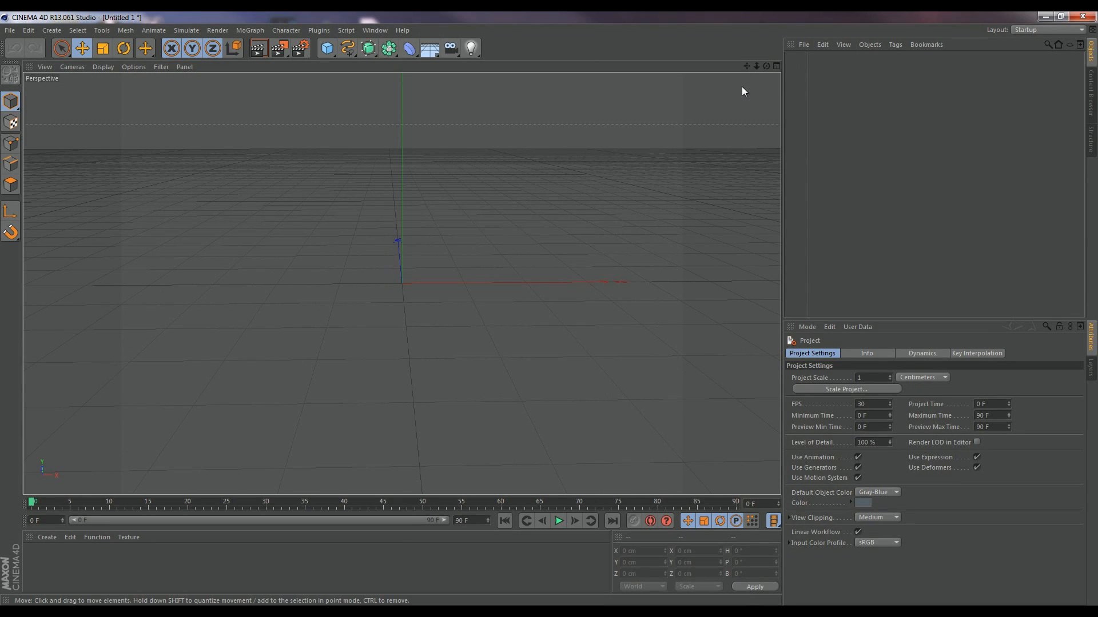
mouse_move(612, 335)
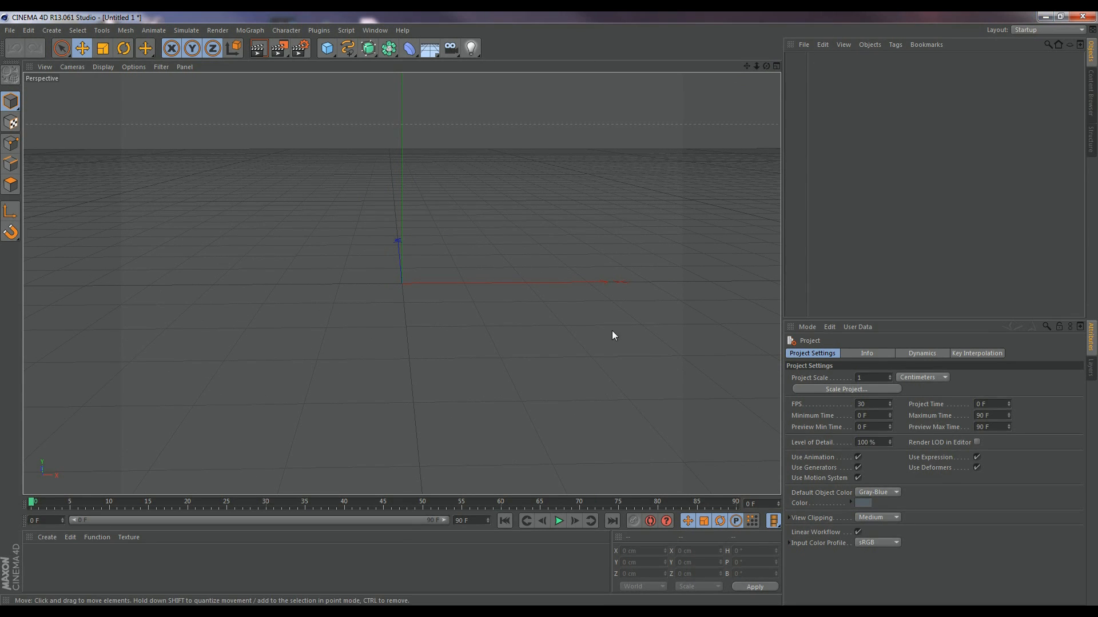
mouse_move(363, 115)
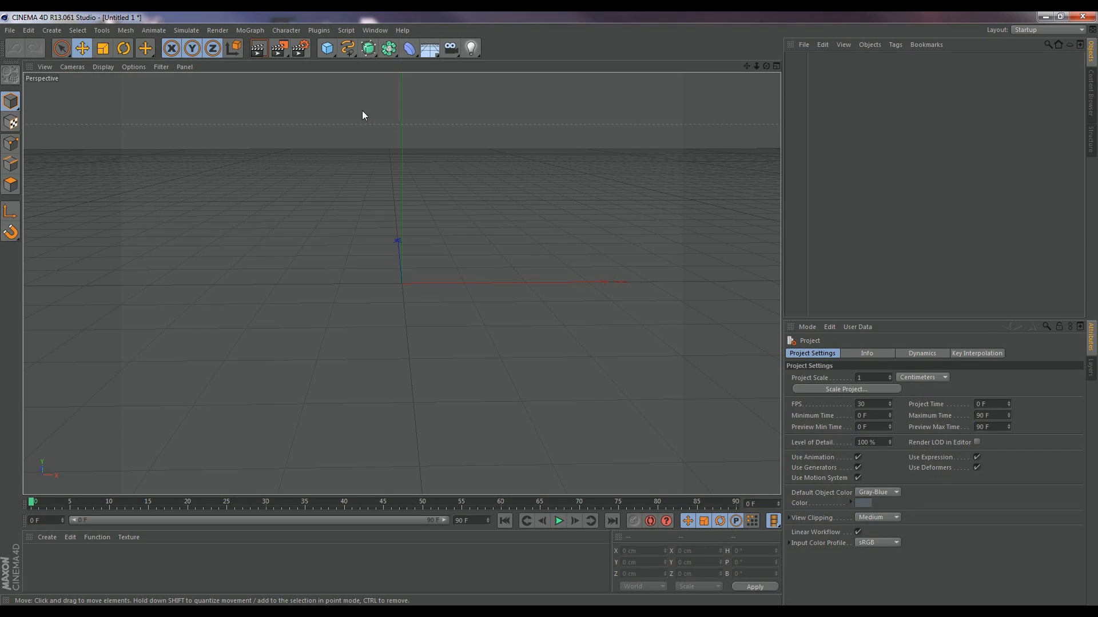
mouse_move(417, 80)
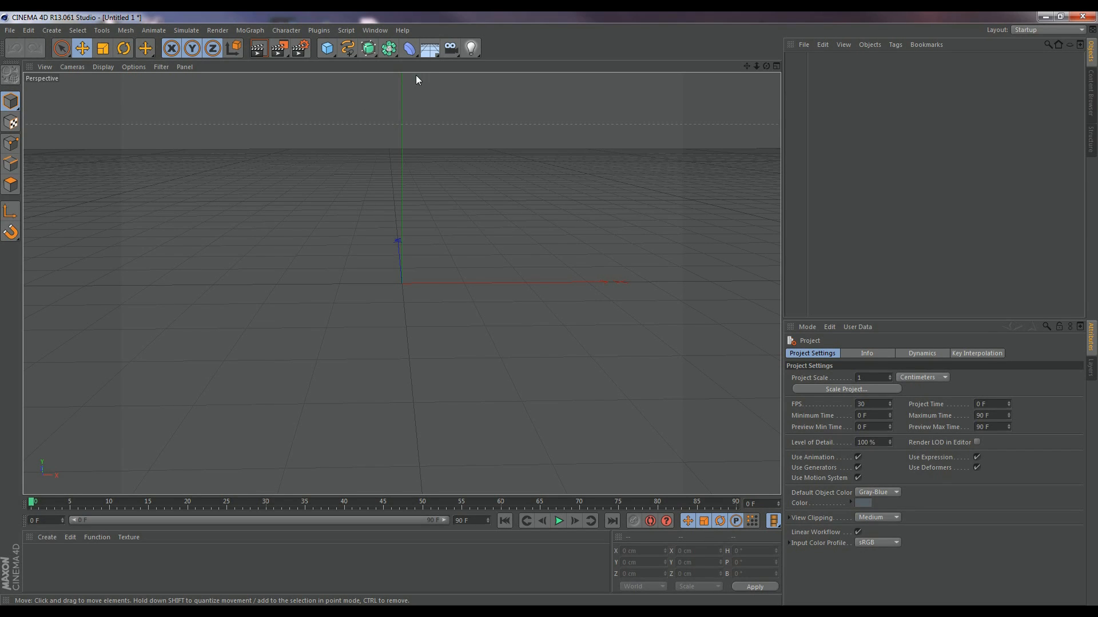
mouse_move(429, 48)
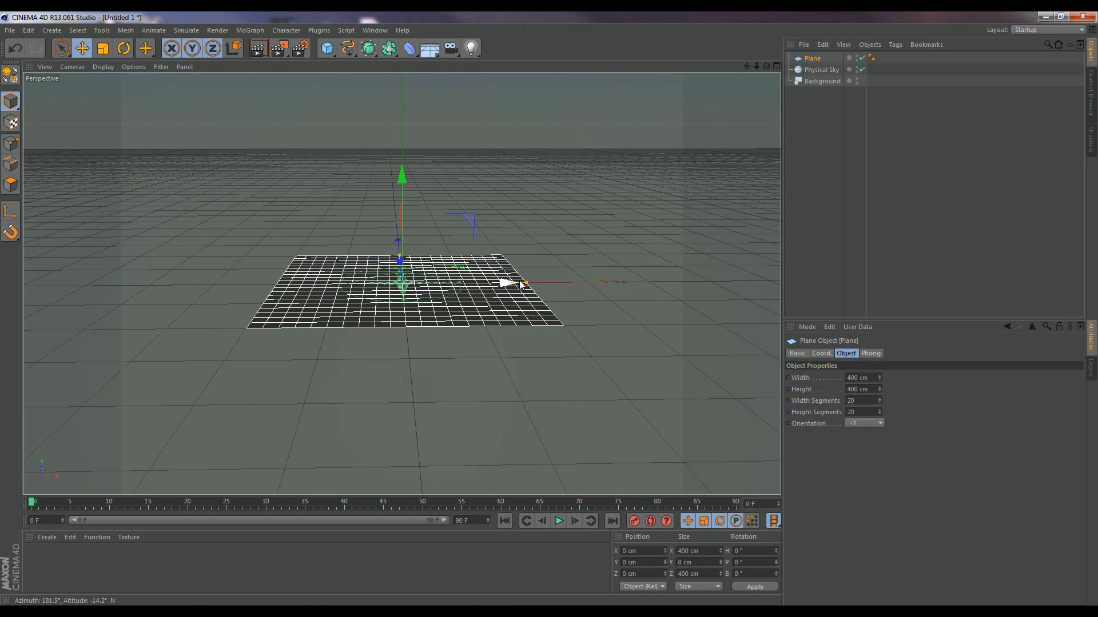
mouse_move(507, 284)
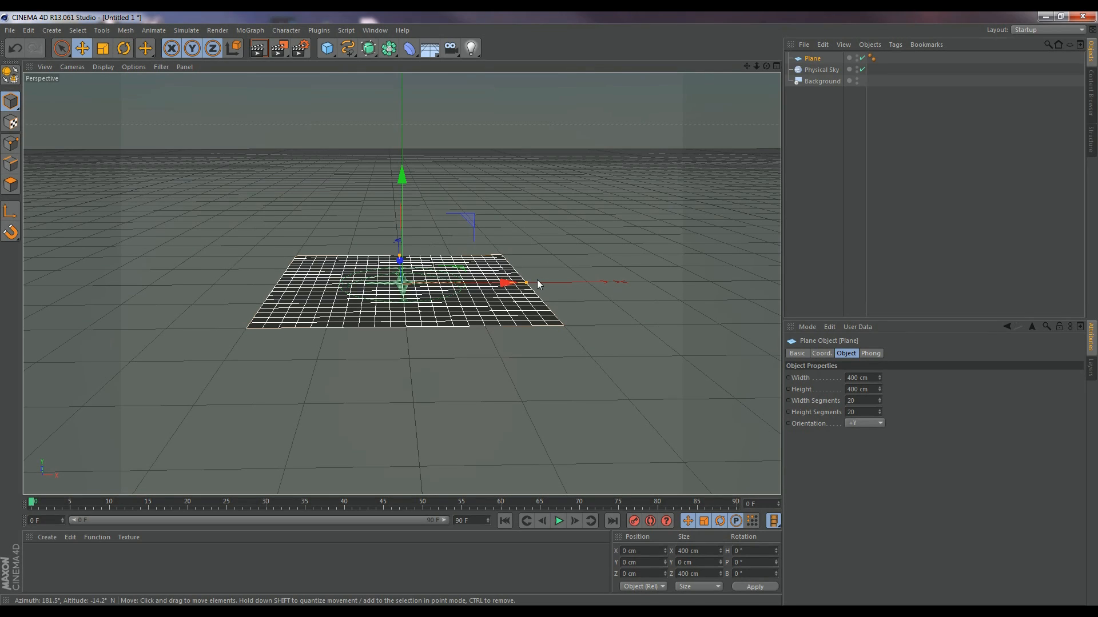
mouse_move(616, 209)
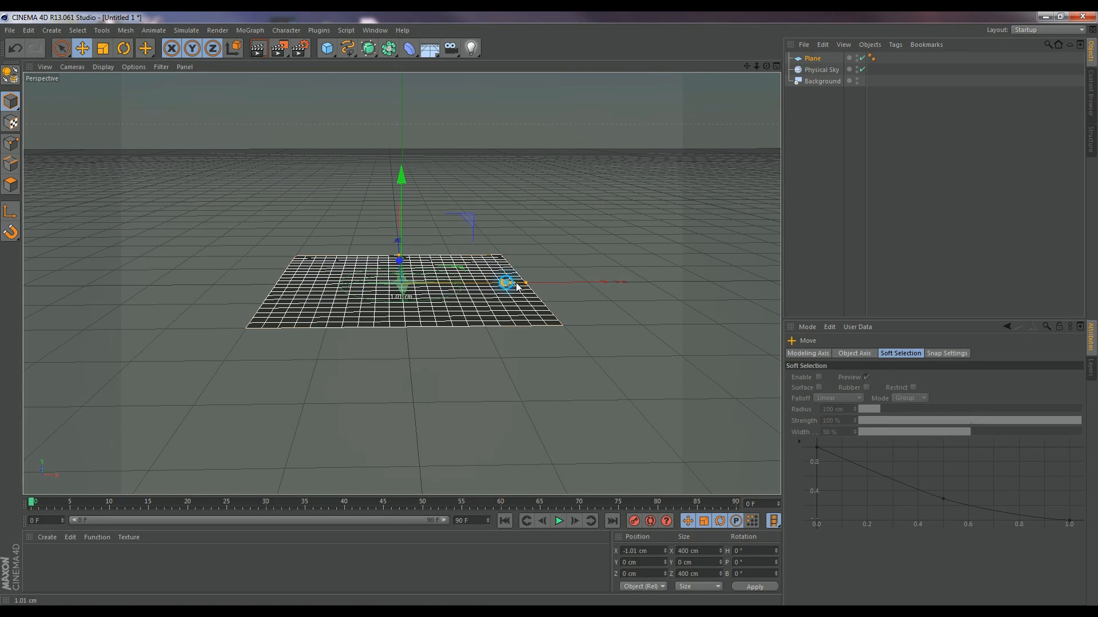
Rotate and scale the plane into a large ground surface spanning the scene.
left_click(123, 48)
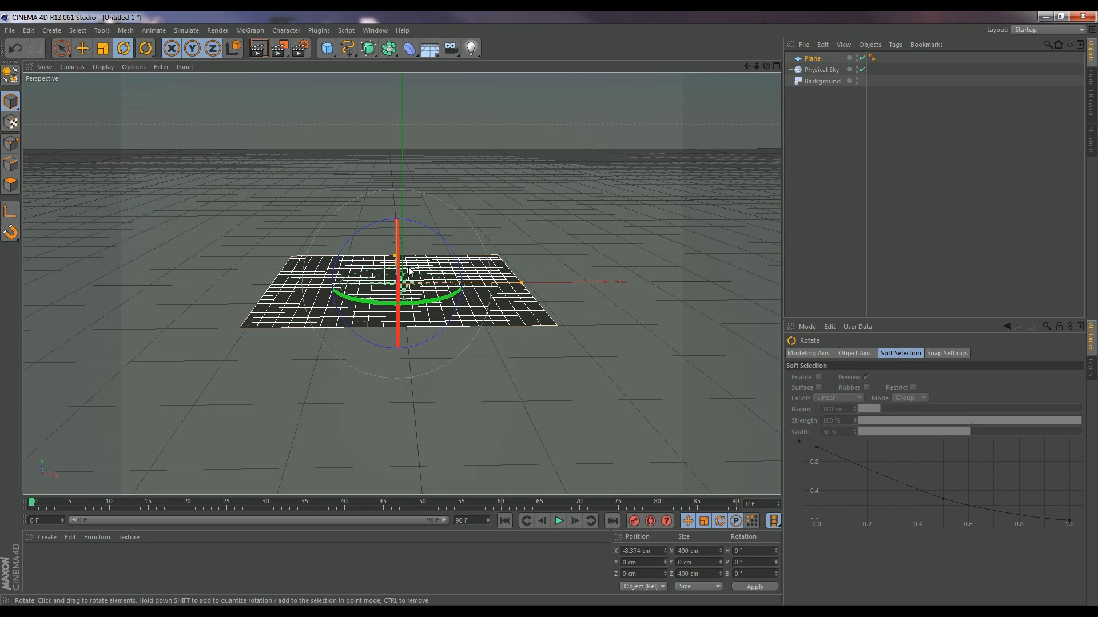
left_click(103, 47)
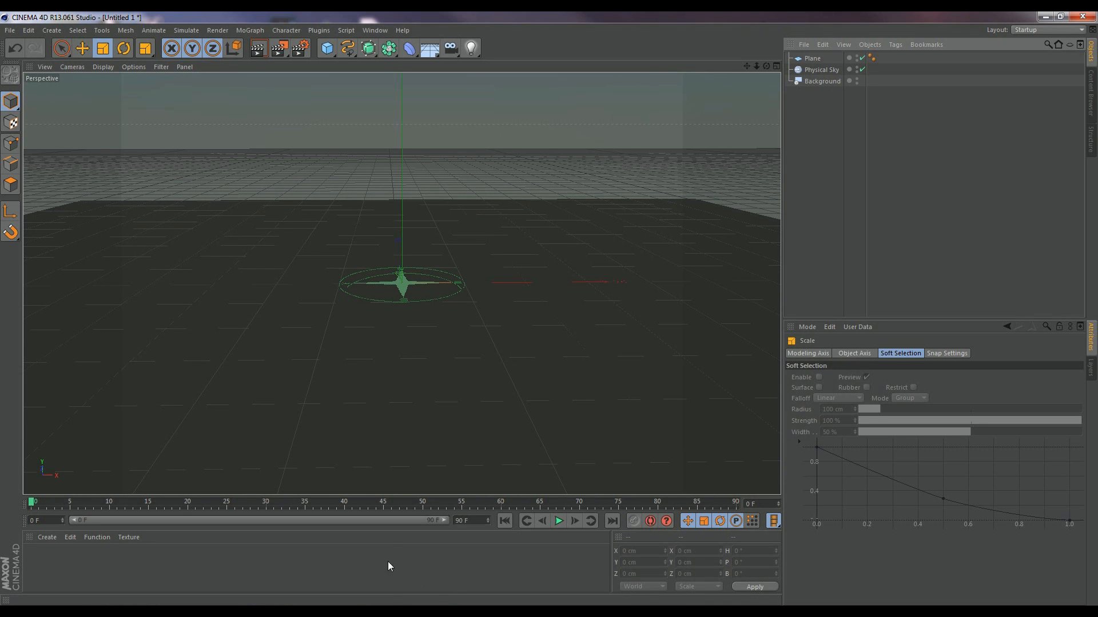
mouse_move(315, 565)
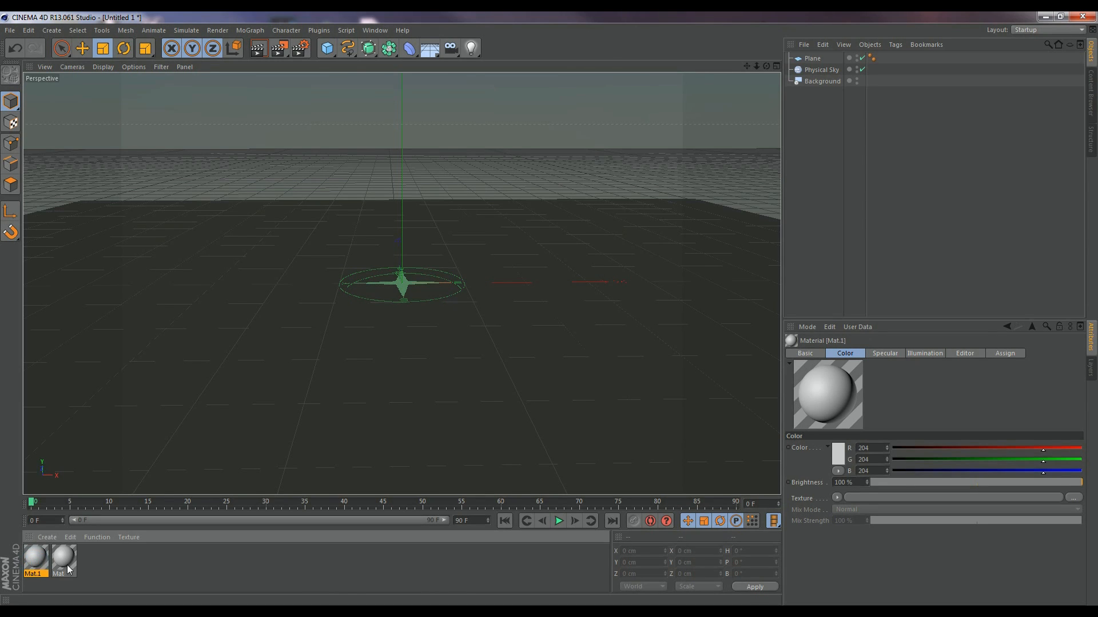
Inspect the attributes of the two new materials, Mat and Mat.1.
left_click(62, 556)
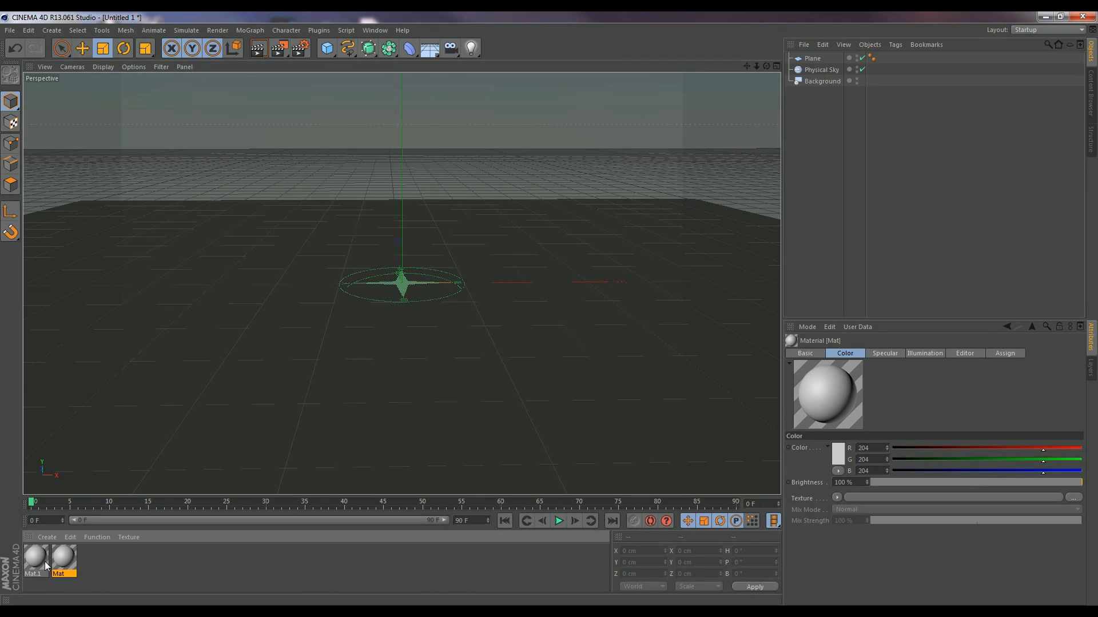
mouse_move(89, 553)
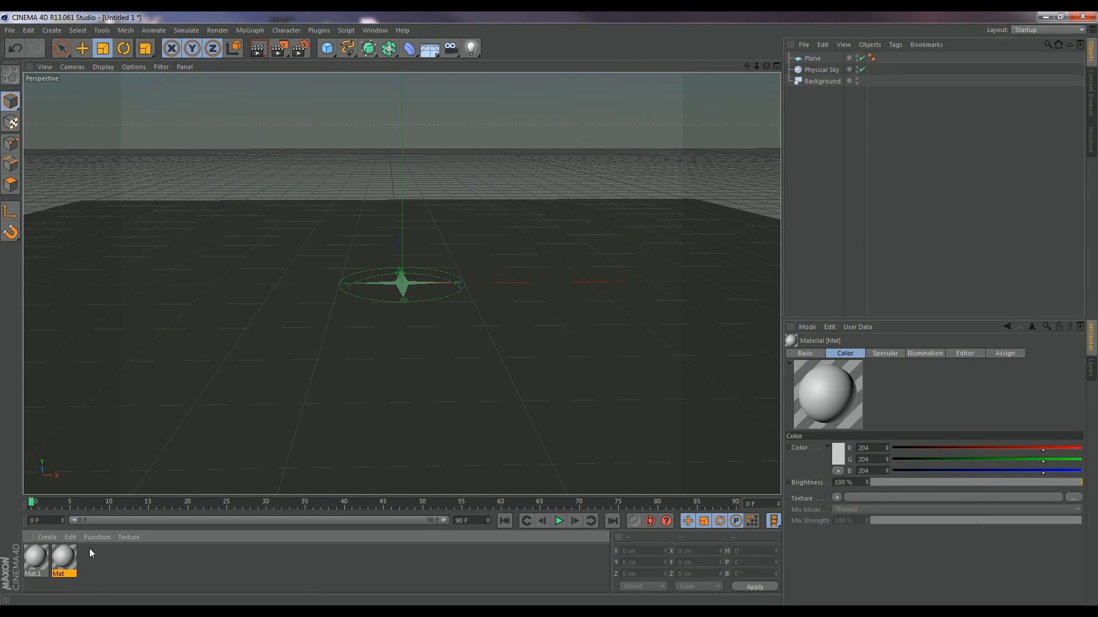
left_click(33, 558)
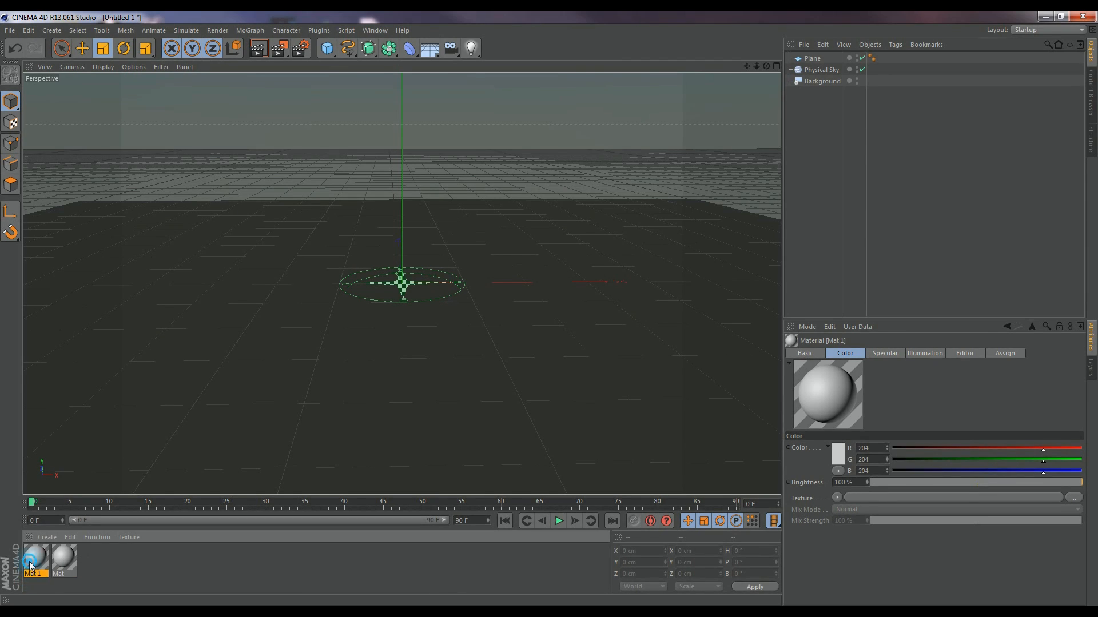
Load PoloField2Laverockdale.jpg as Mat.1's colour texture, copying the image into the project.
double_click(33, 558)
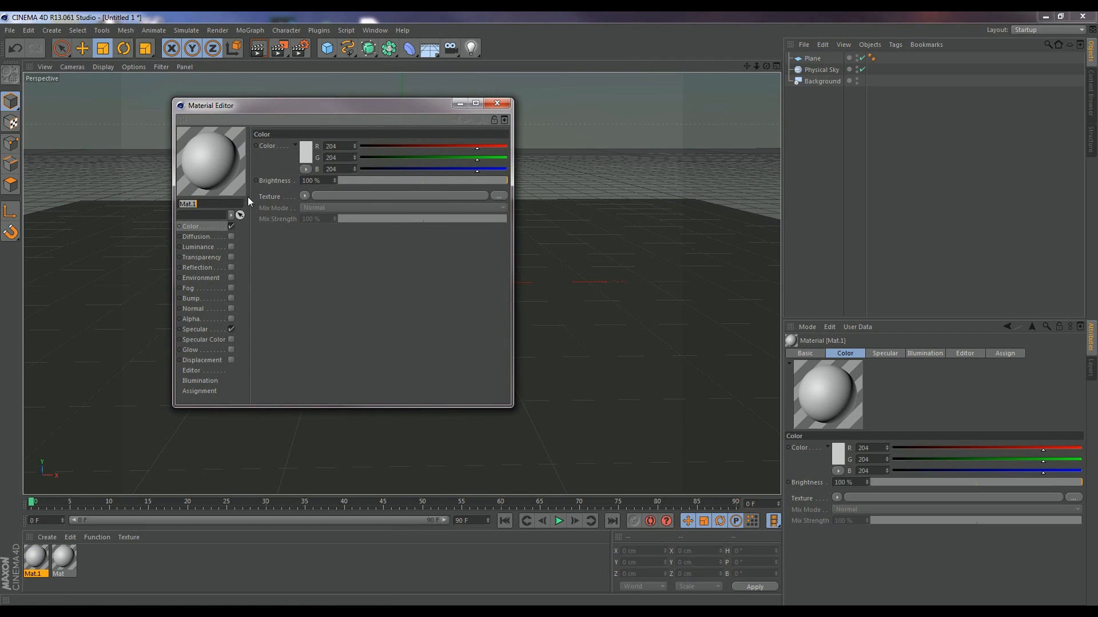
left_click_drag(343, 105, 349, 129)
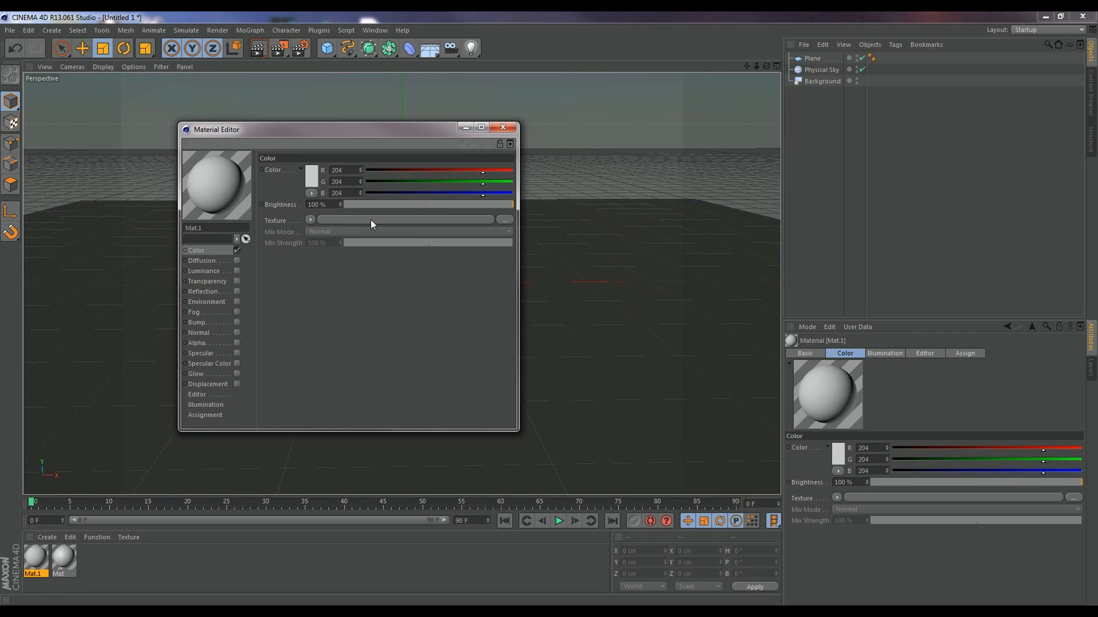
mouse_move(403, 222)
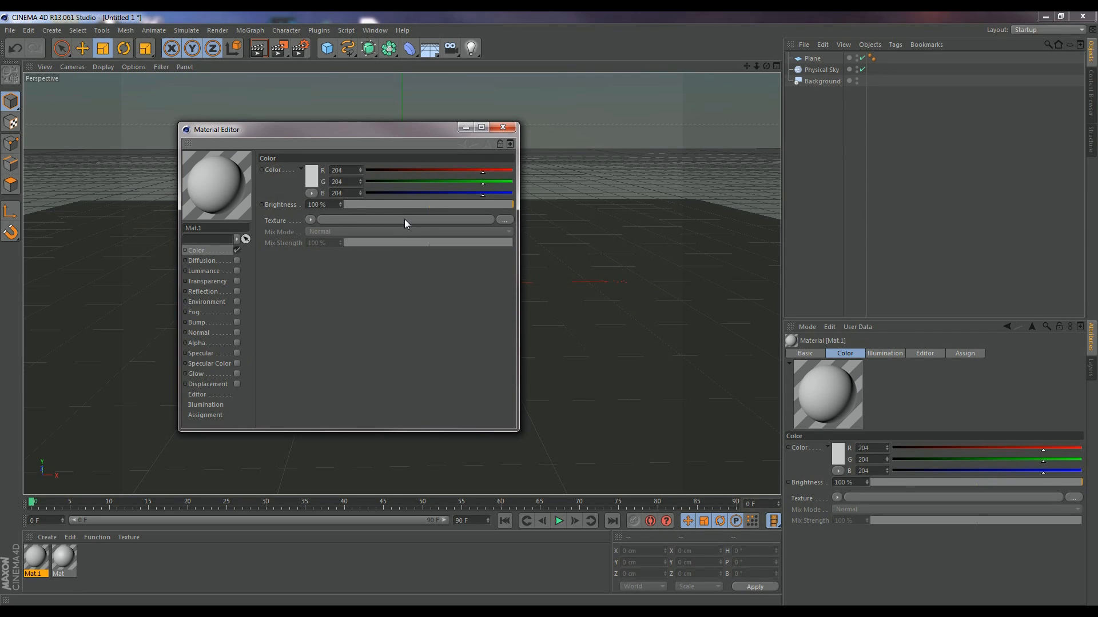
left_click(503, 221)
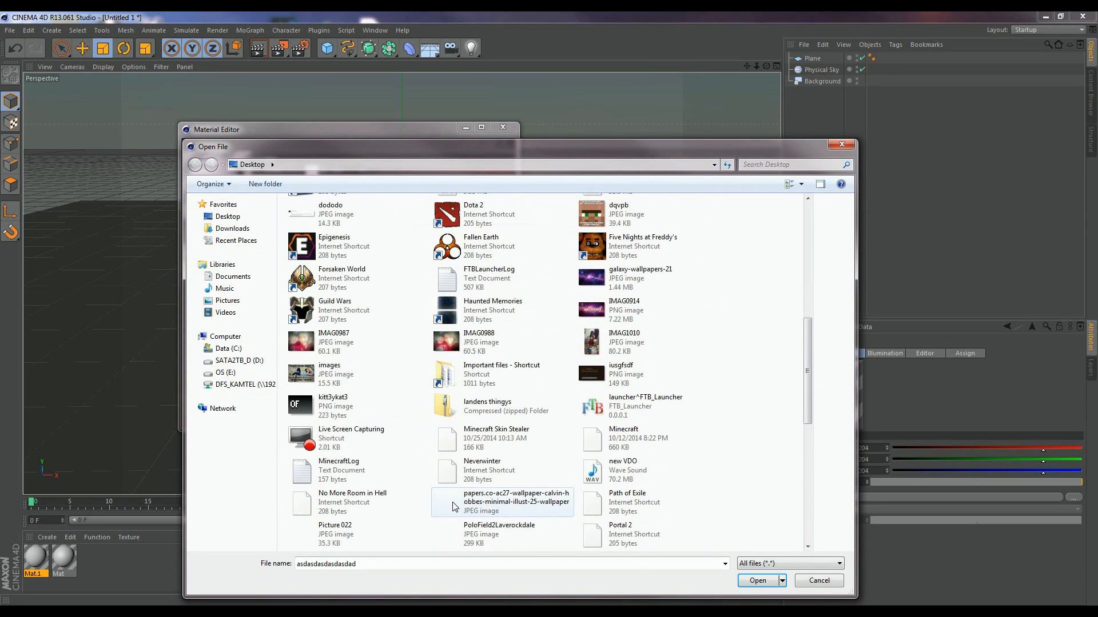
left_click(757, 580)
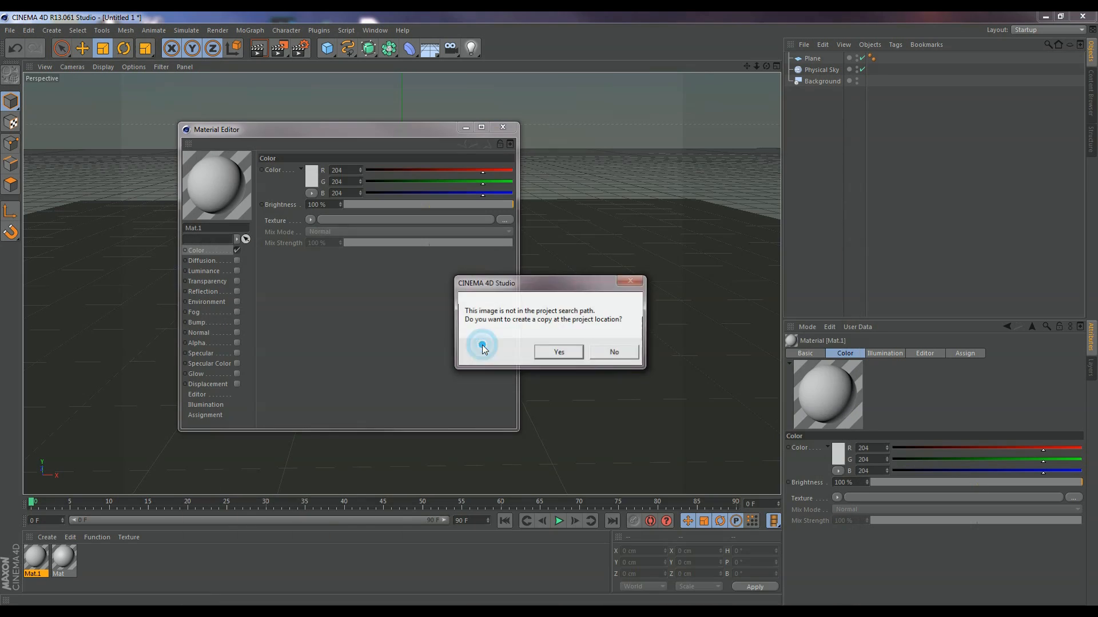
left_click(614, 351)
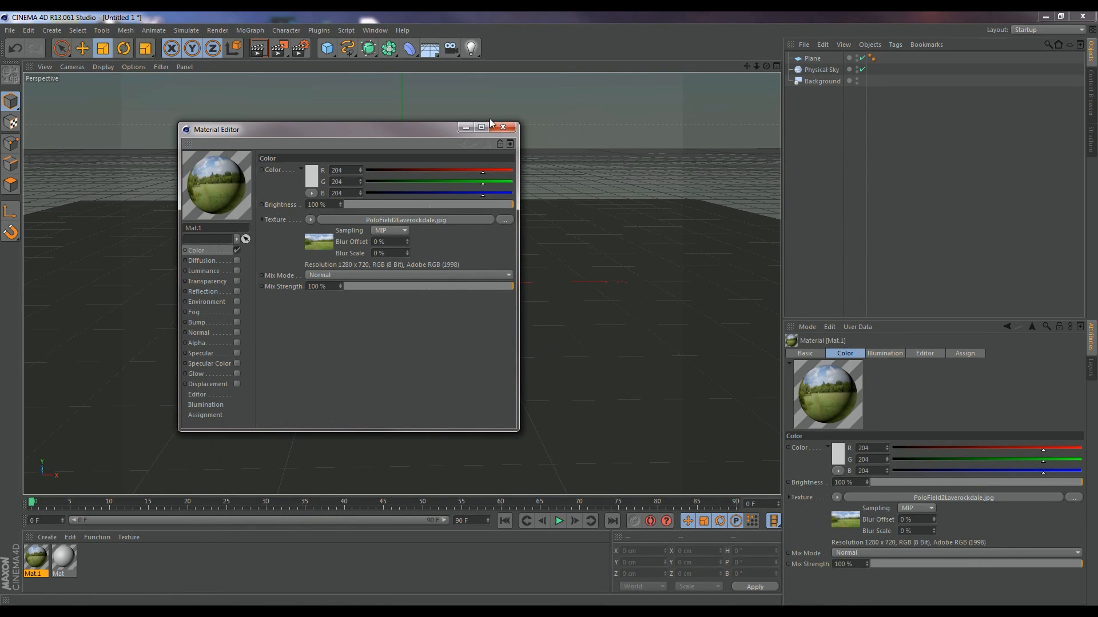
left_click(502, 127)
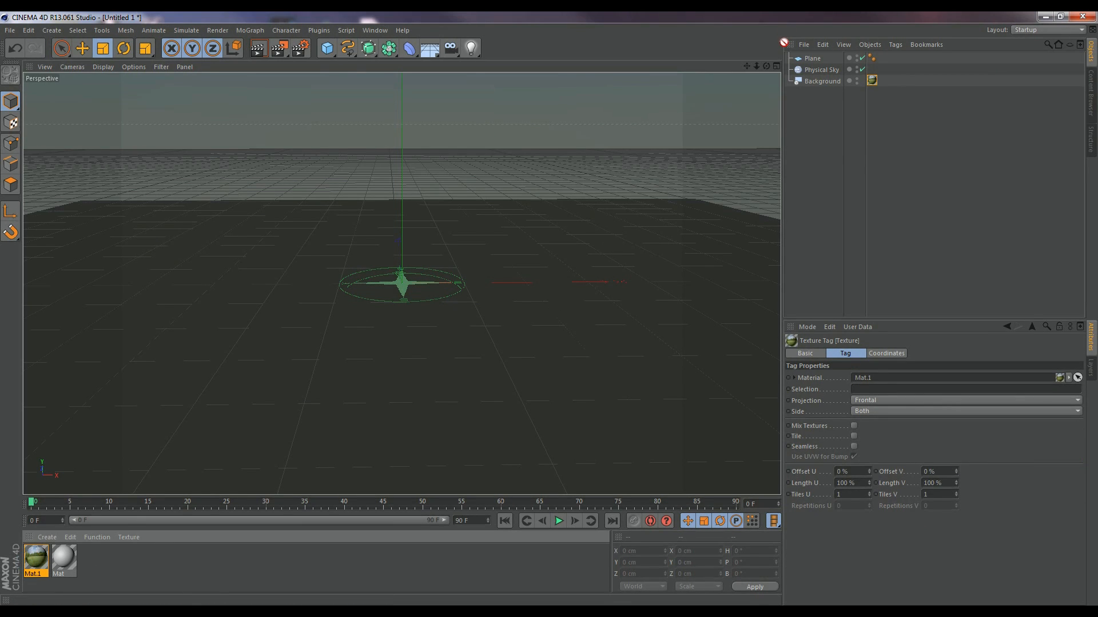
mouse_move(821, 67)
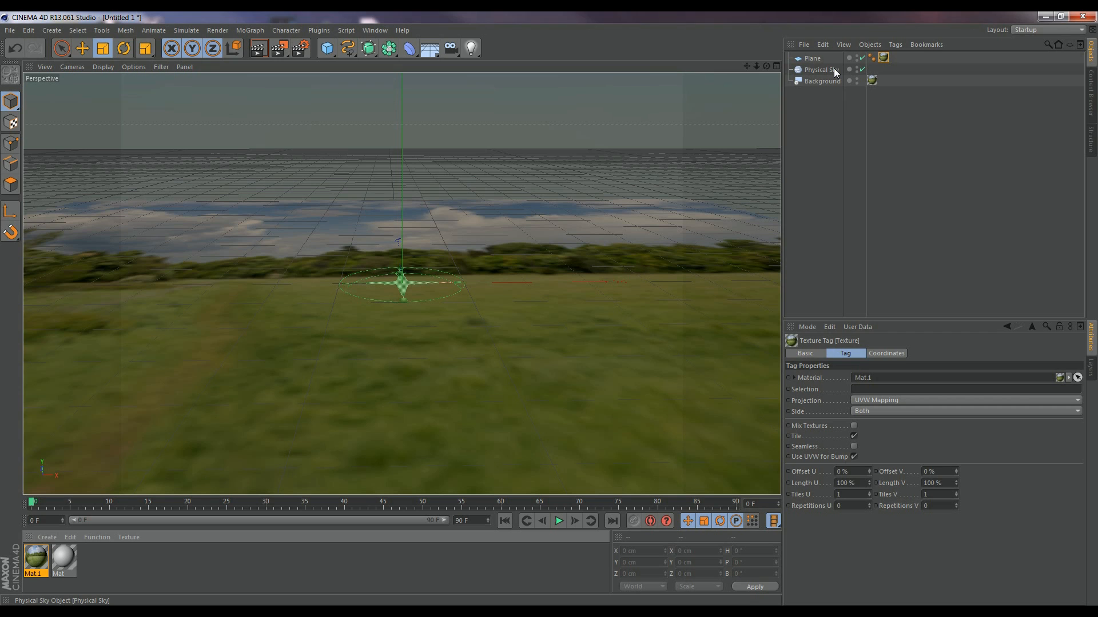
mouse_move(833, 69)
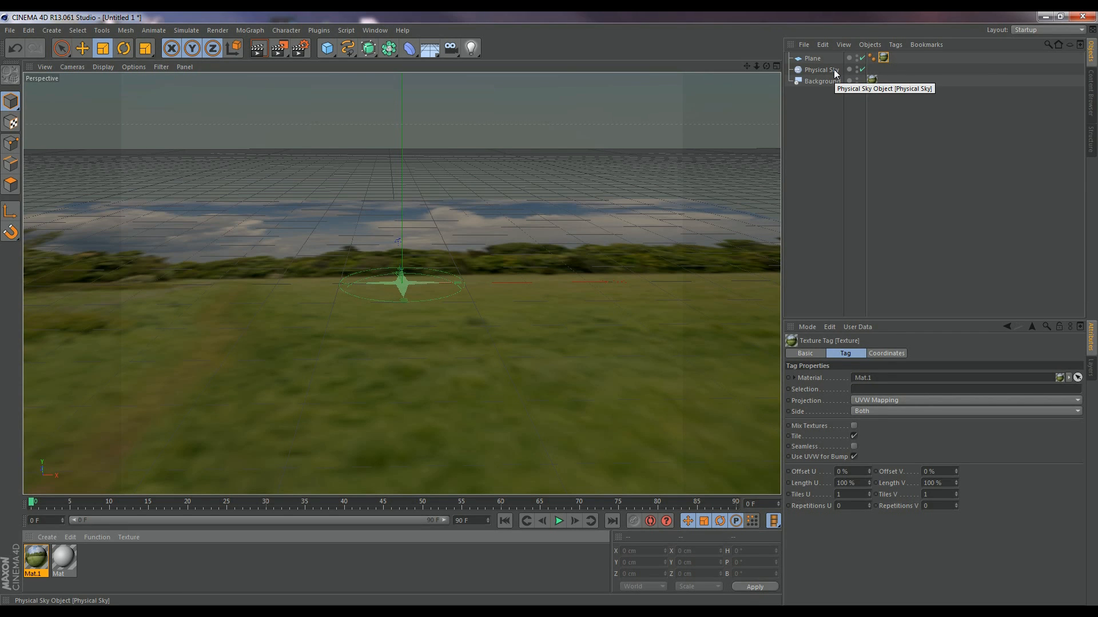
mouse_move(819, 68)
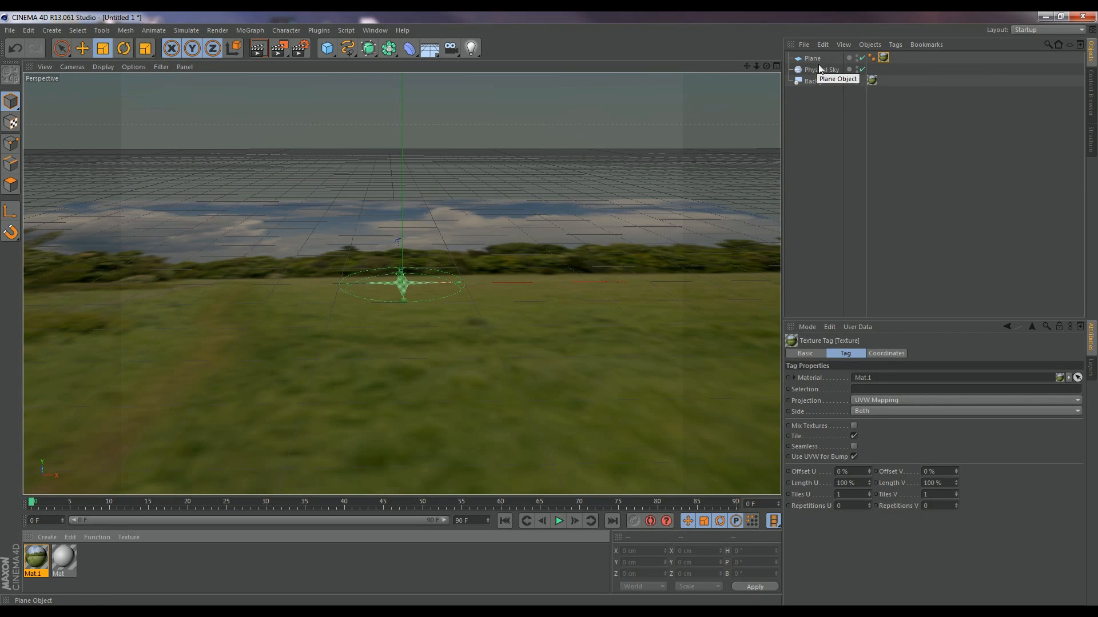
Select the Physical Sky object in the Object Manager.
left_click(820, 69)
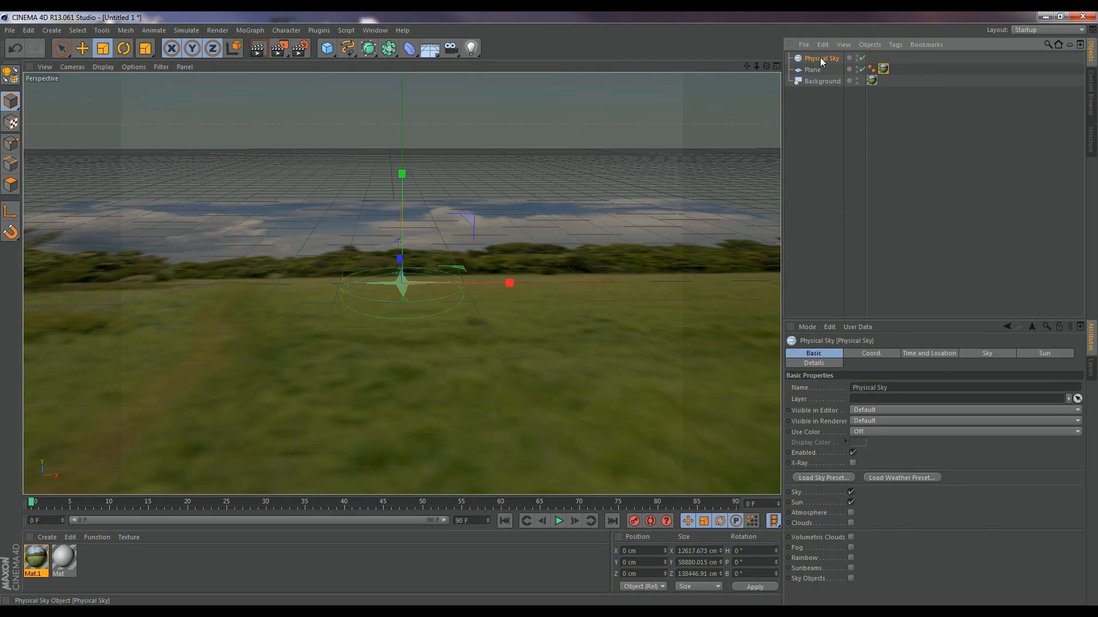
right_click(819, 58)
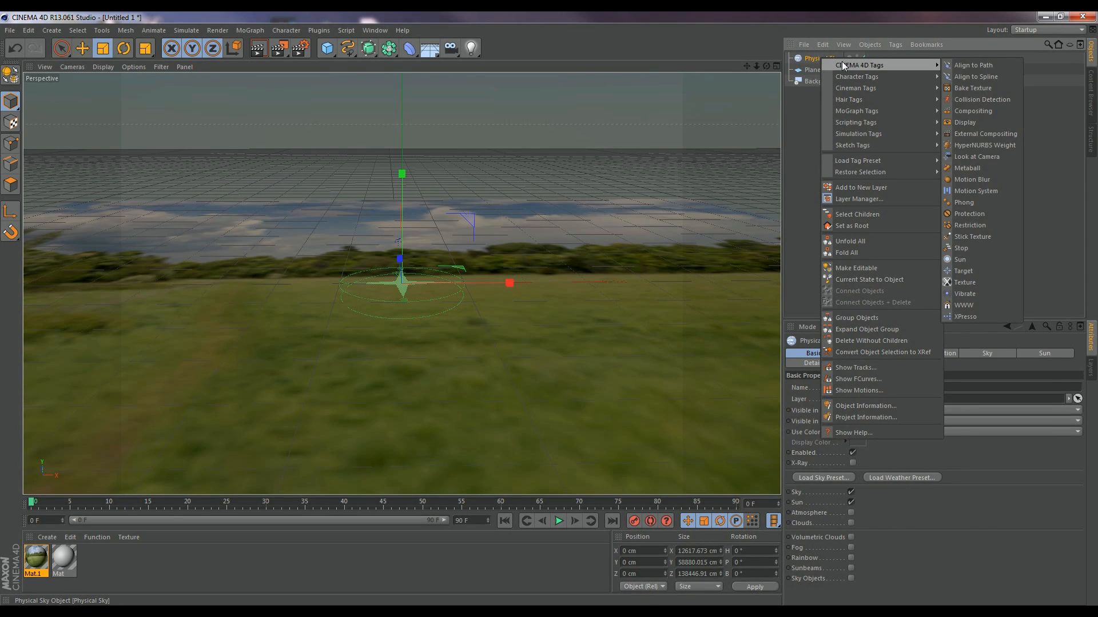
mouse_move(973, 65)
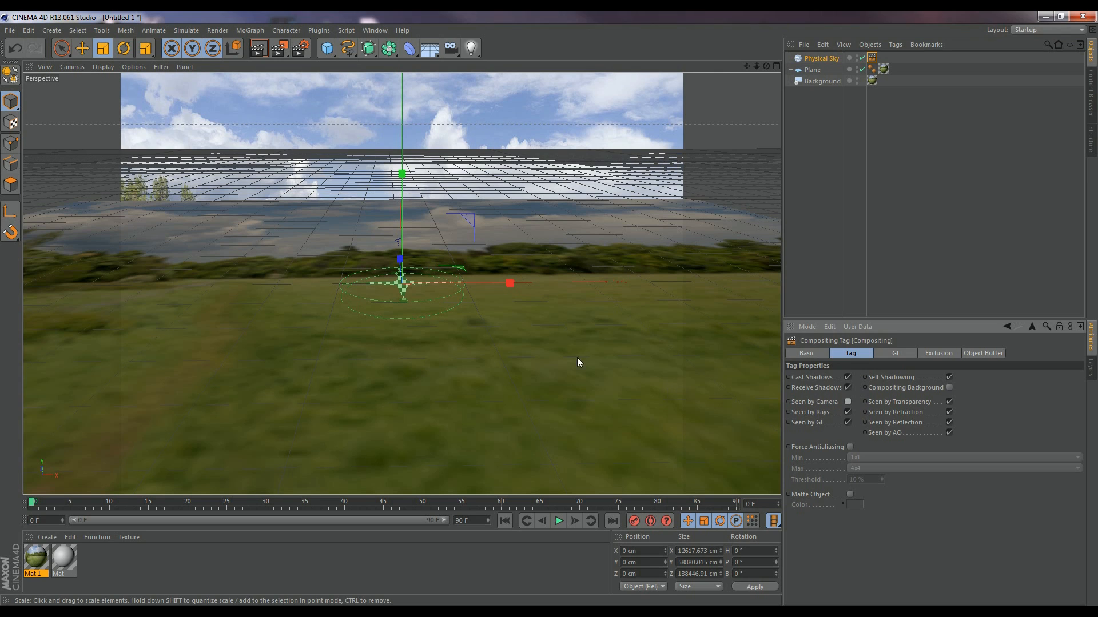
mouse_move(567, 320)
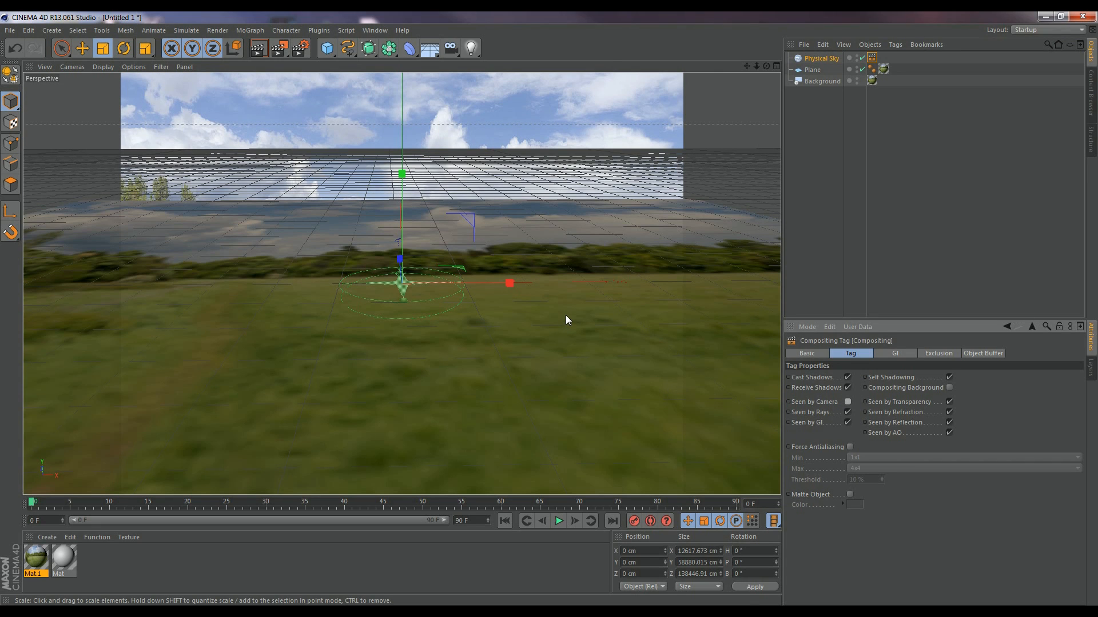
mouse_move(526, 210)
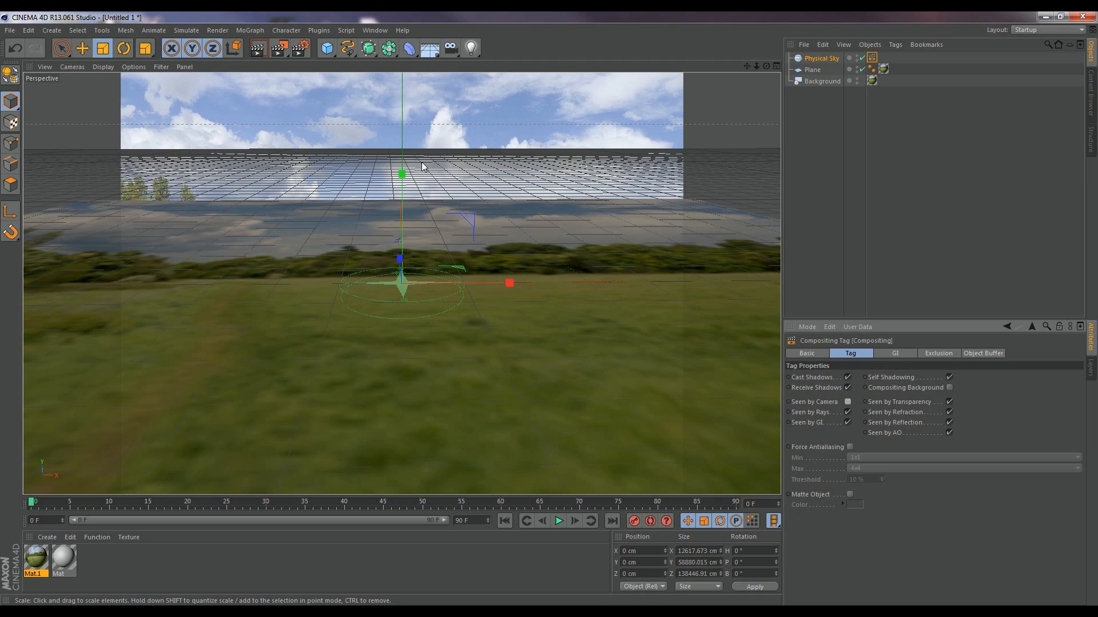
mouse_move(283, 59)
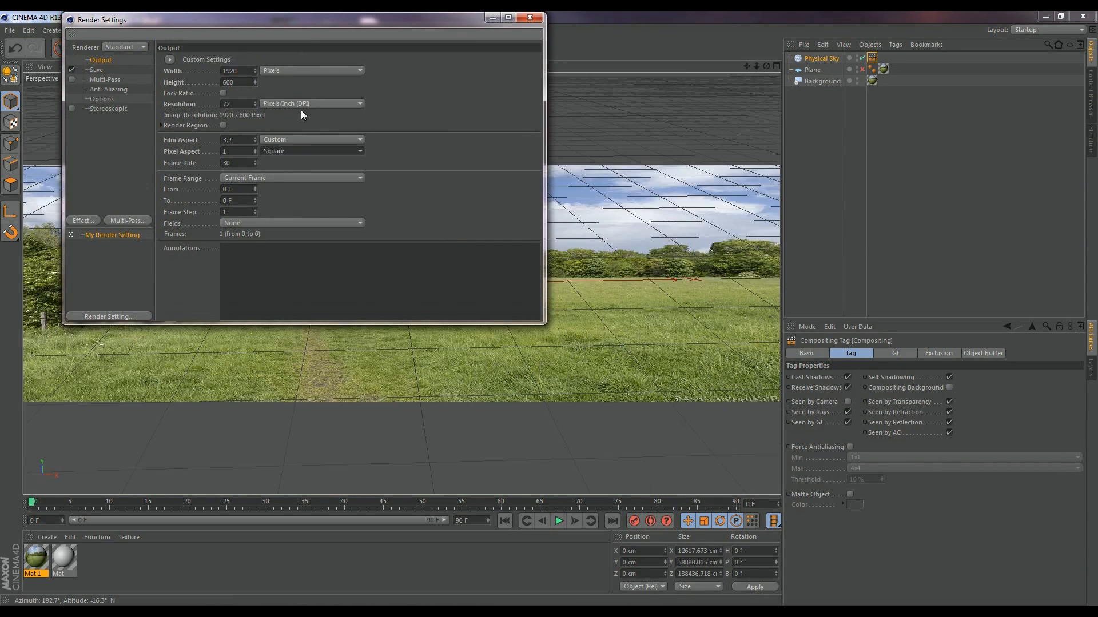
Set Output Height to 1080 for 1920×1080 HDTV 16:9 output.
type("1080")
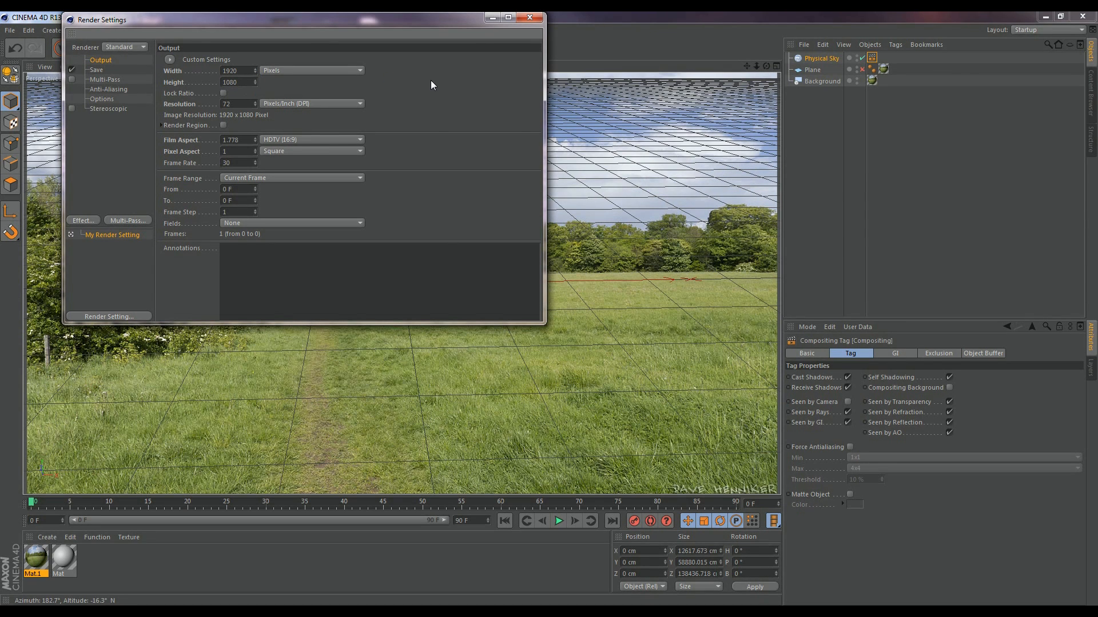
mouse_move(451, 29)
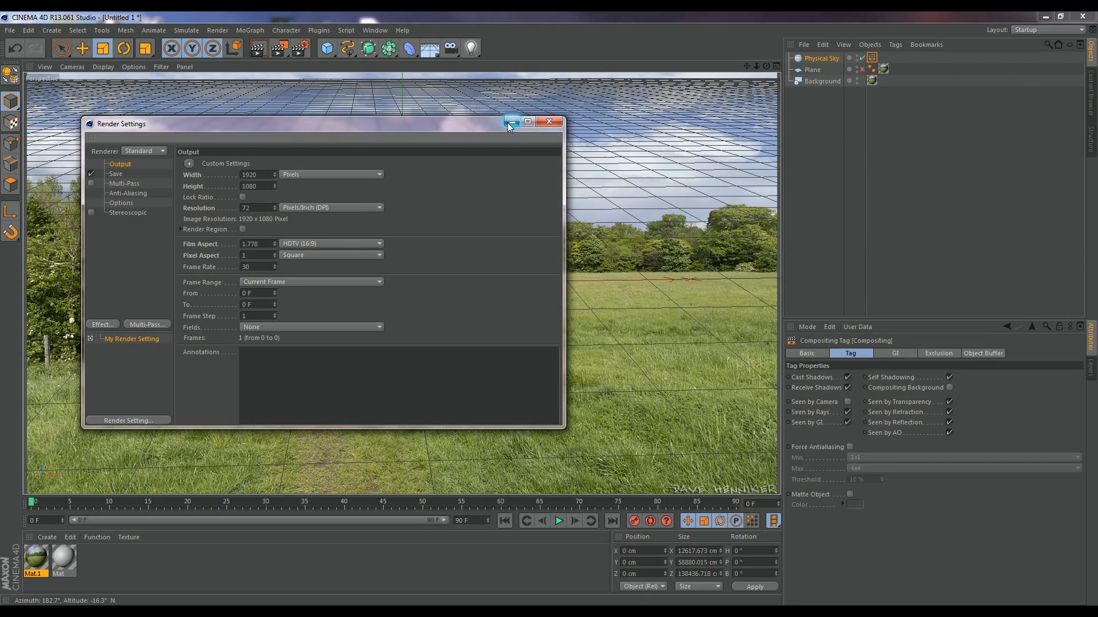
left_click(550, 121)
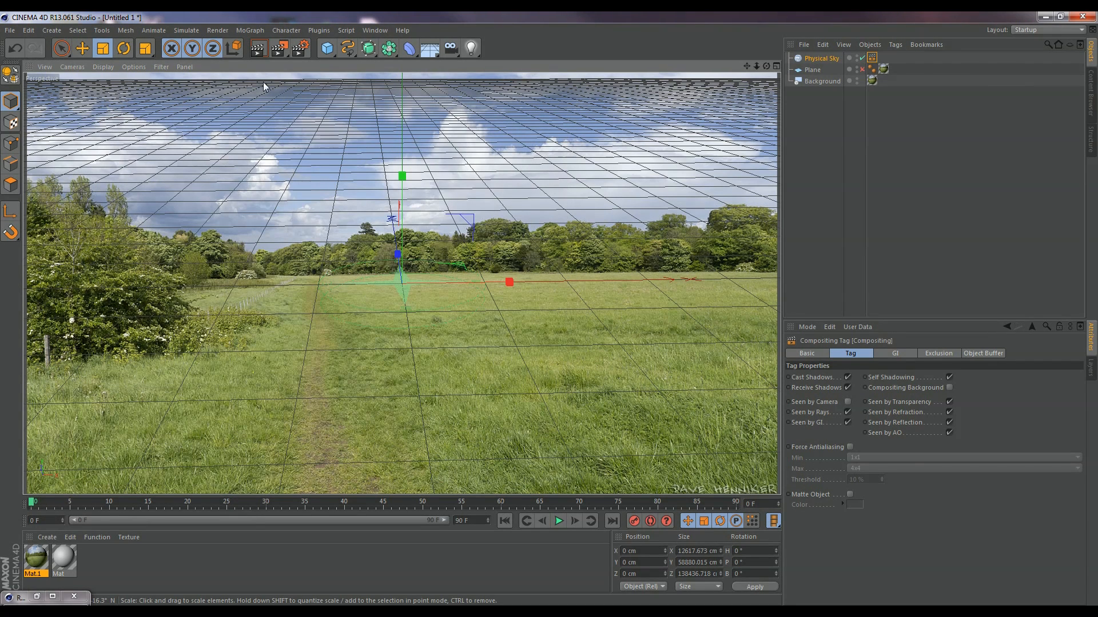
mouse_move(258, 47)
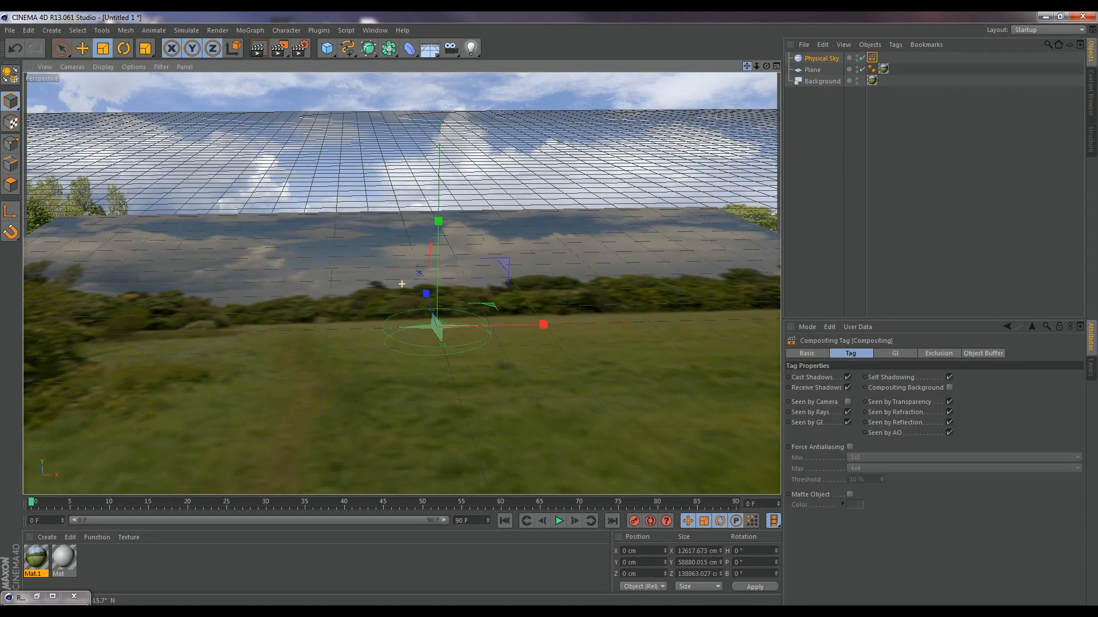
Set the Plane's texture projection to Frontal and enable Compositing Background on its compositing tag.
right_click(812, 70)
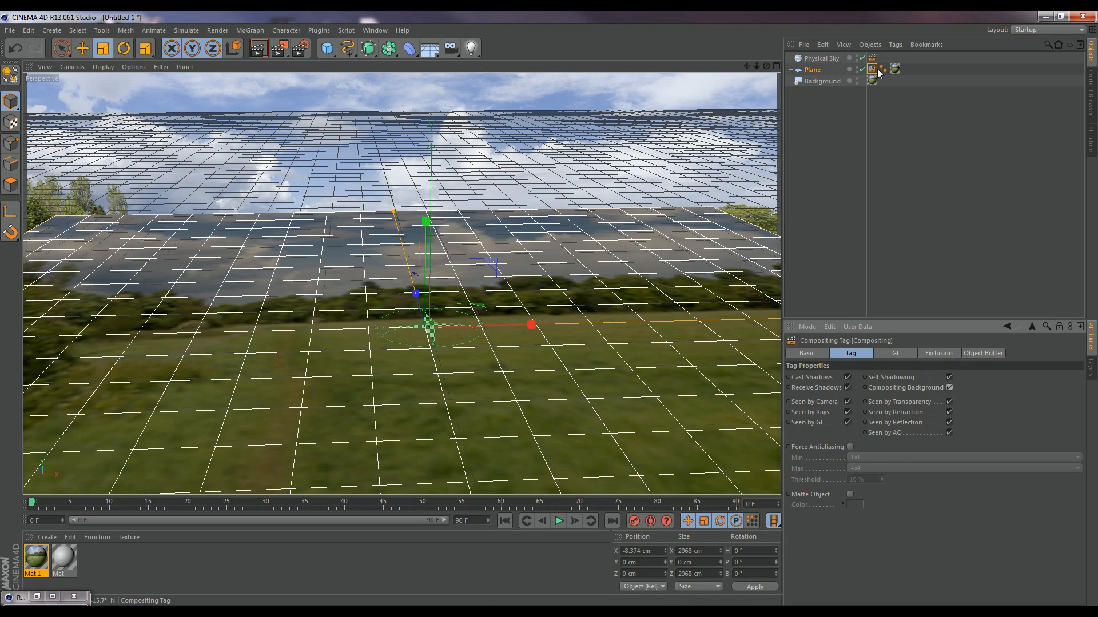
left_click(894, 69)
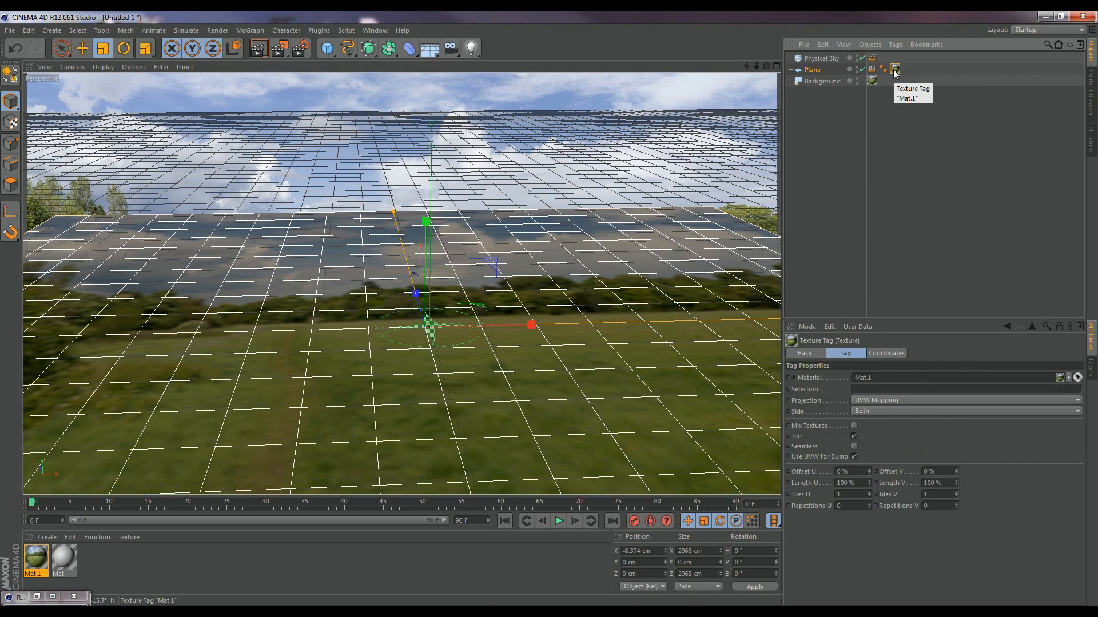
mouse_move(875, 401)
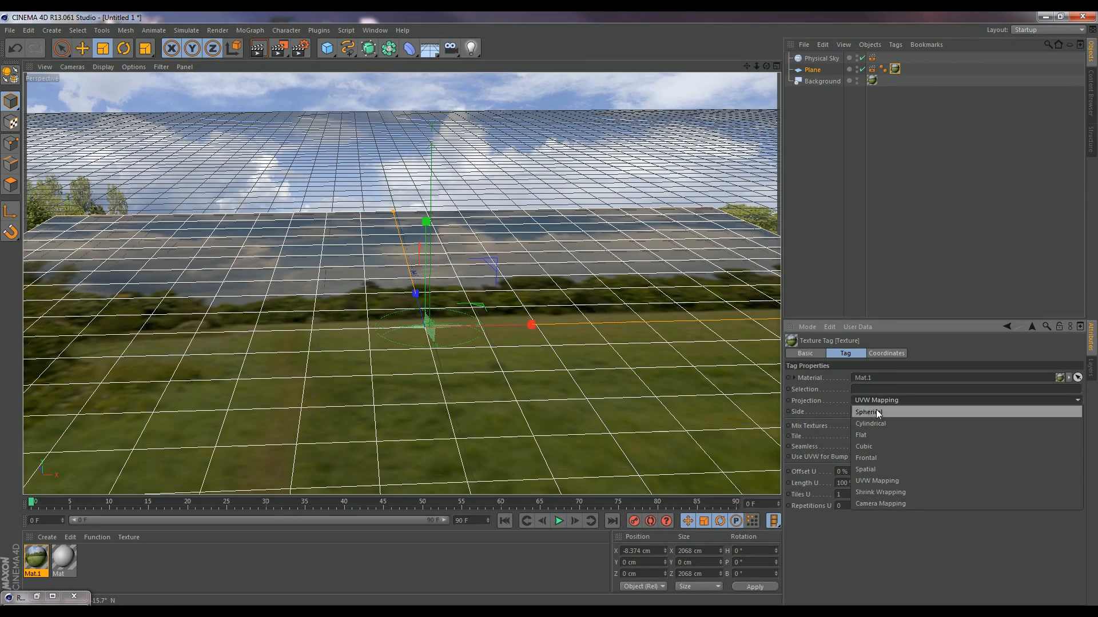
left_click(867, 458)
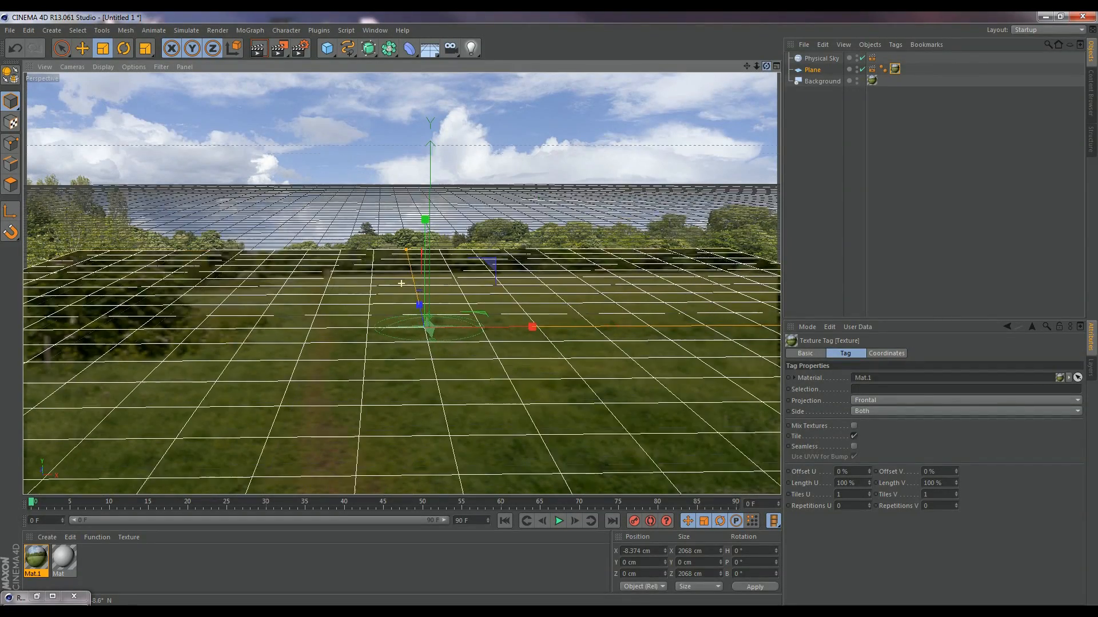
mouse_move(871, 68)
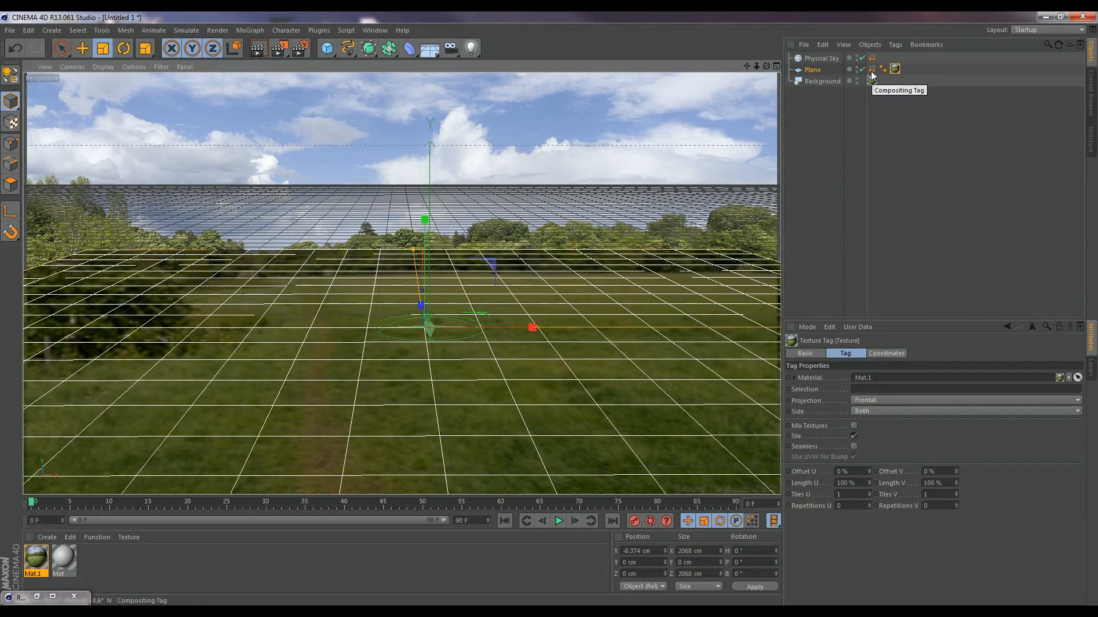
left_click(894, 69)
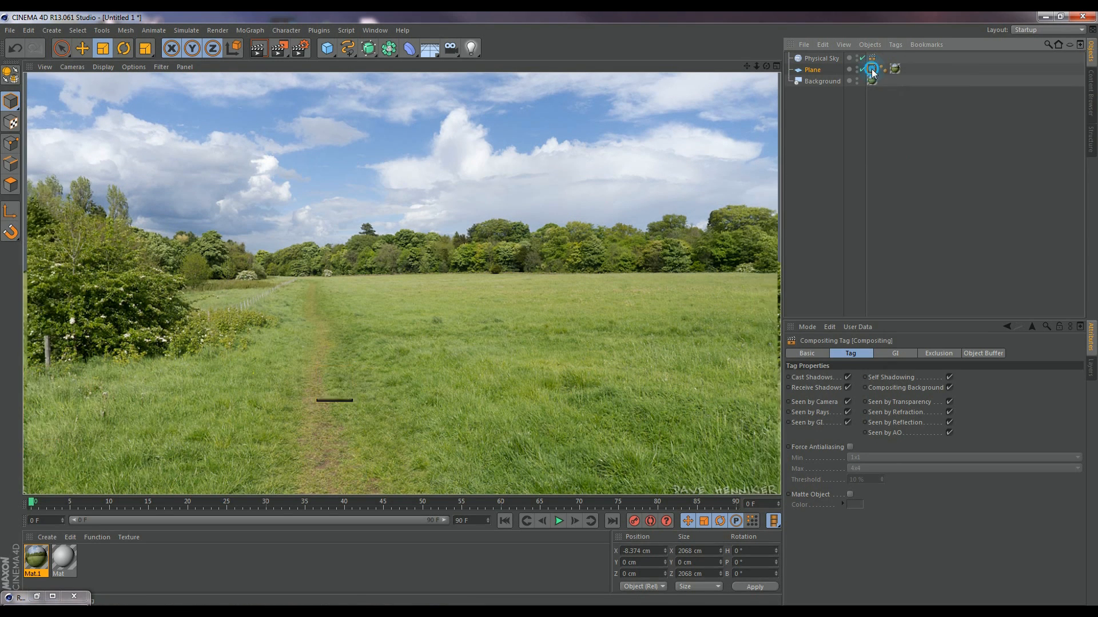
left_click(261, 47)
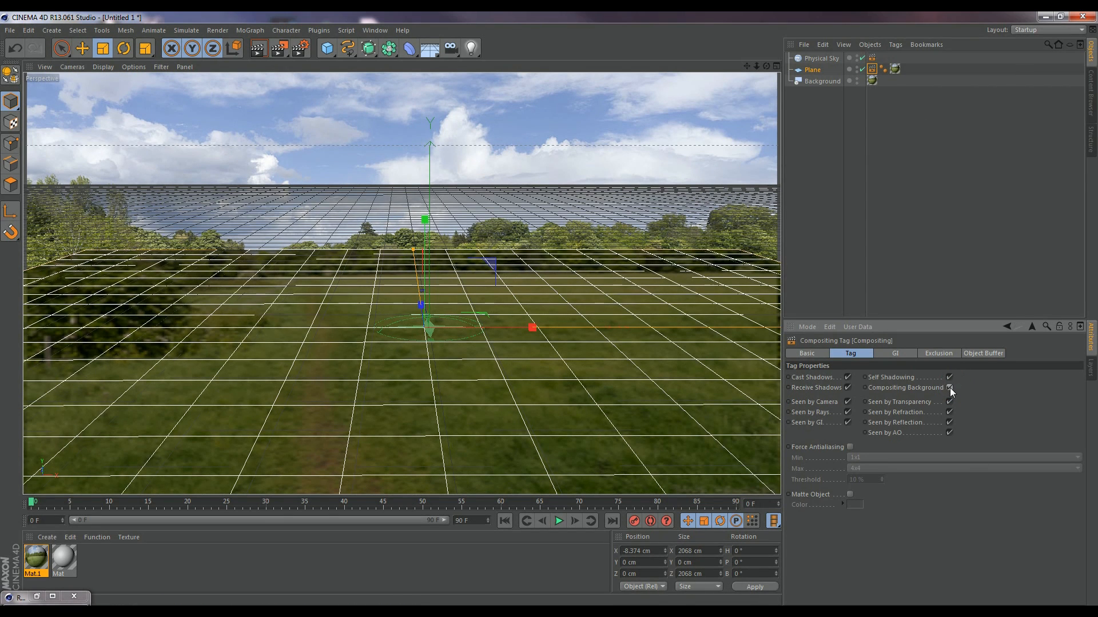
left_click(258, 47)
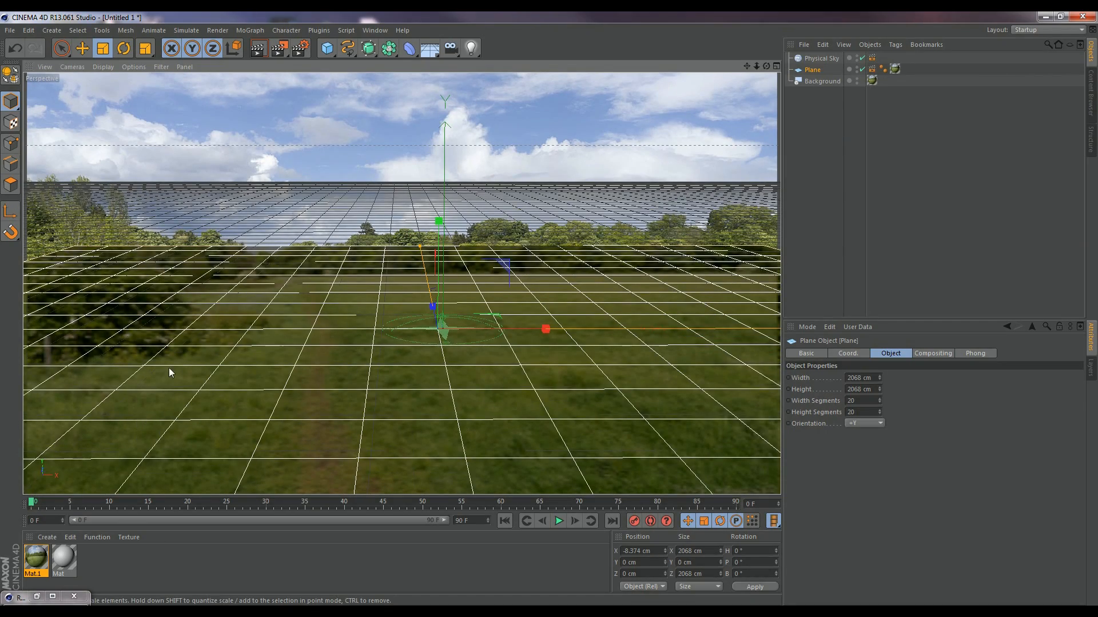
Create a MoText reading 'Text' in Incised901 Nd BT, depth 70, subdivision 20.
left_click(250, 30)
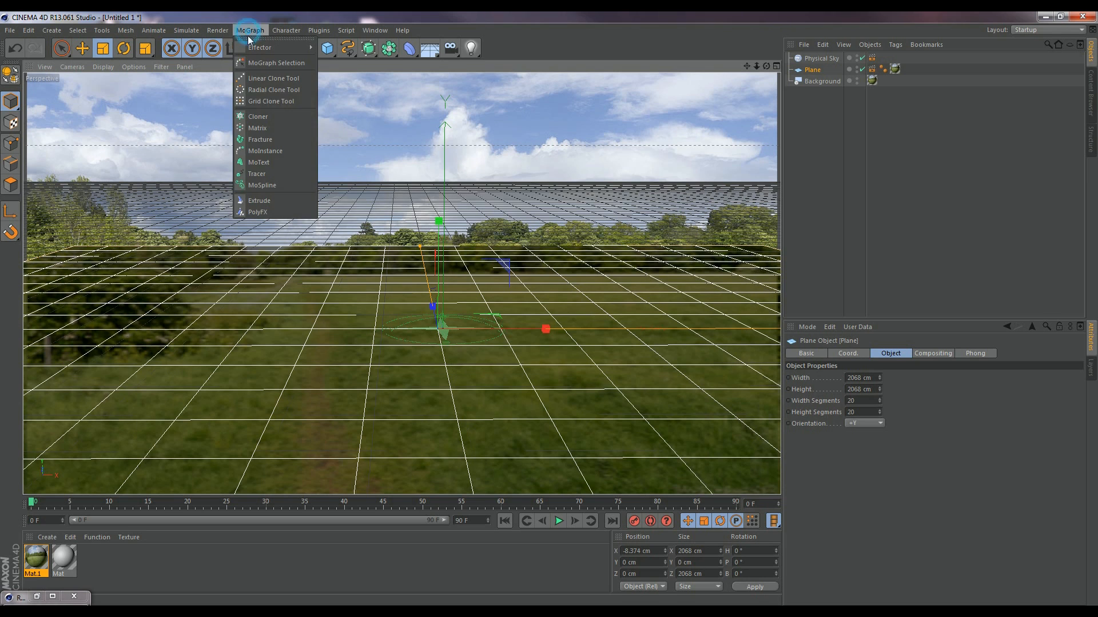
left_click(258, 162)
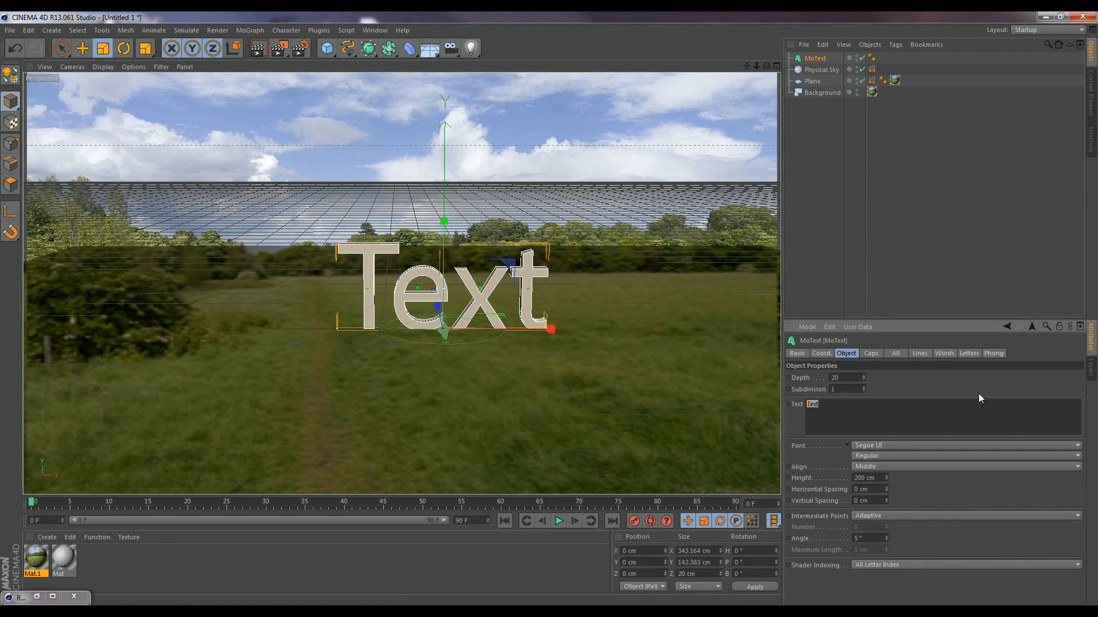
mouse_move(973, 380)
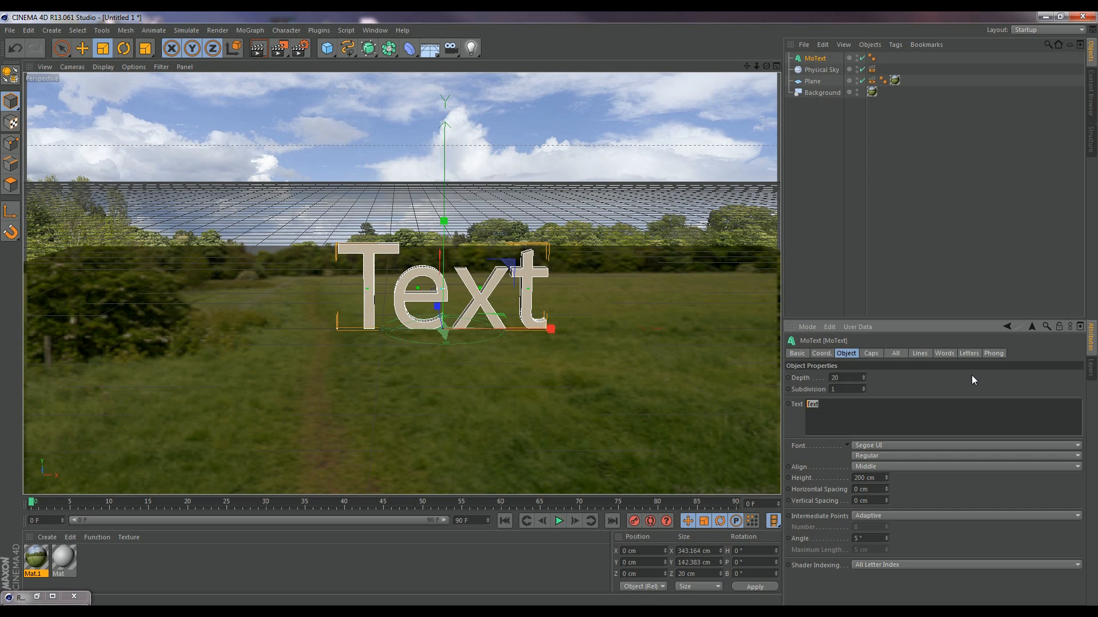
mouse_move(896, 449)
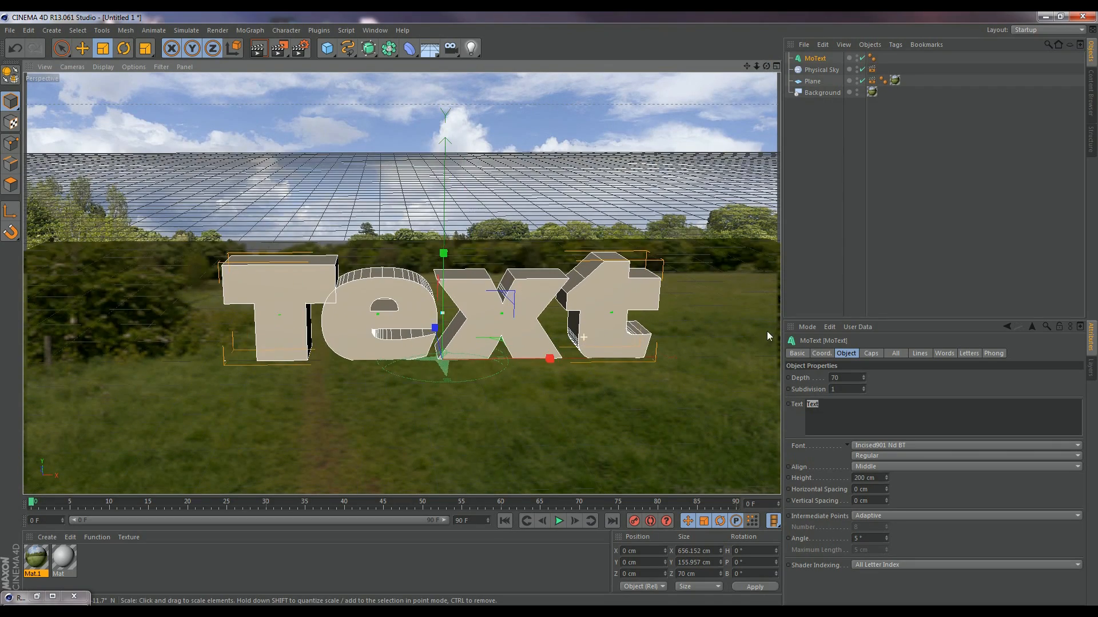
left_click(840, 389)
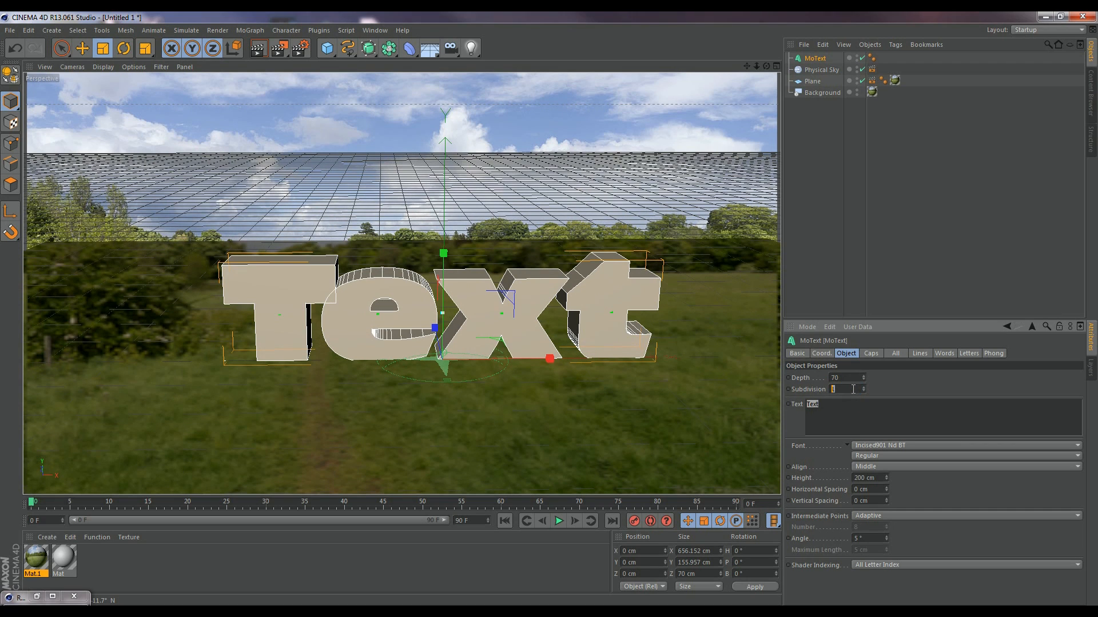
type("20")
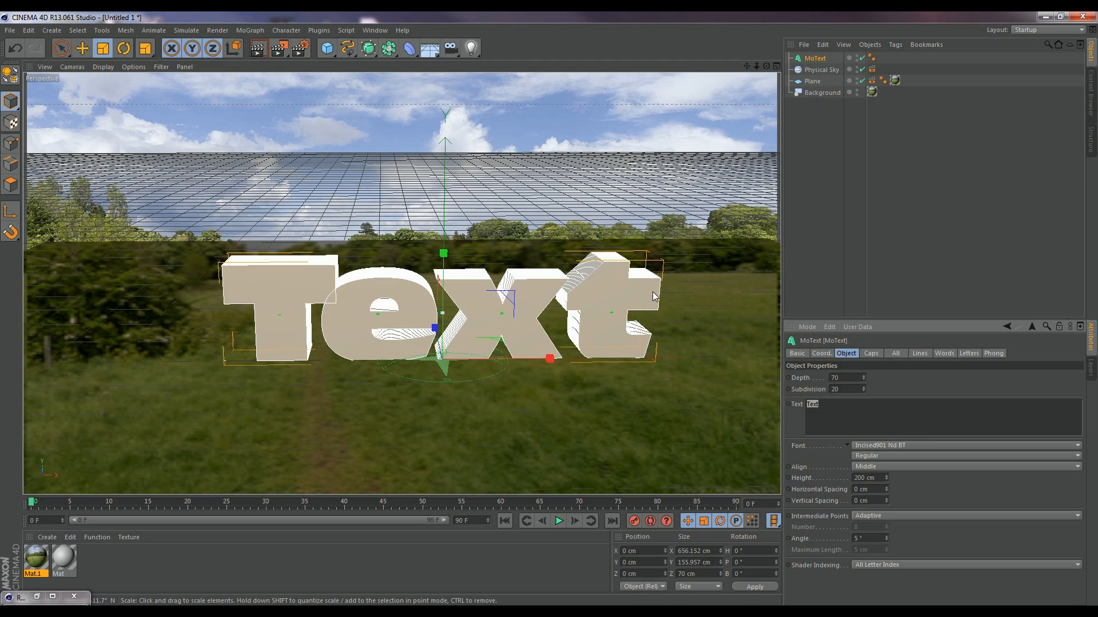
Raise the MoText to about 0.9 cm so the lettering rests on the grass.
left_click(81, 48)
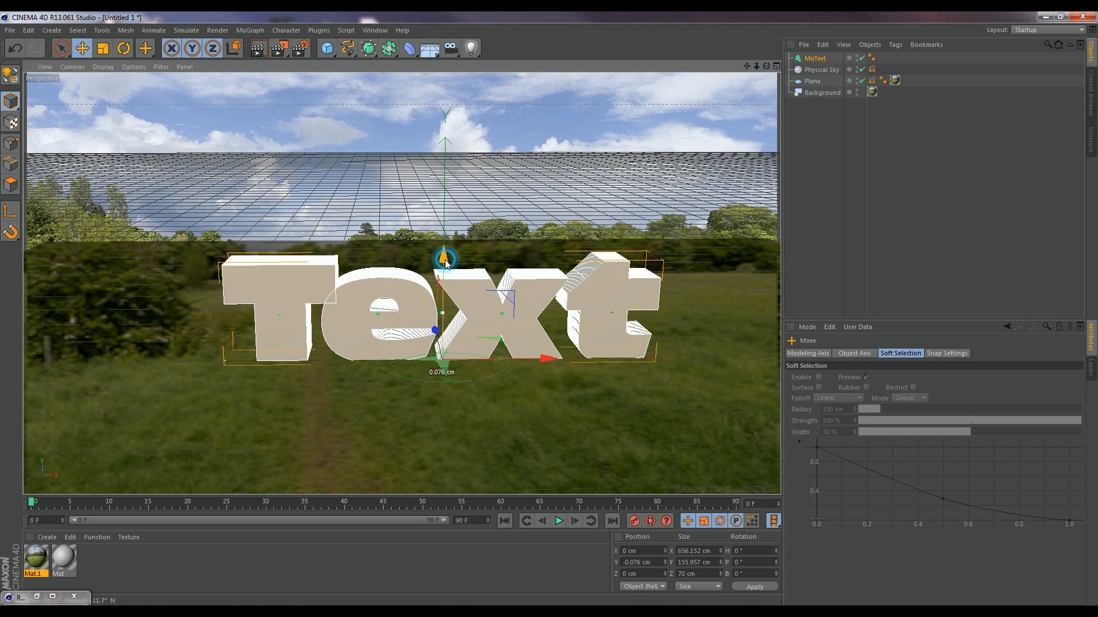
left_click_drag(445, 255, 445, 249)
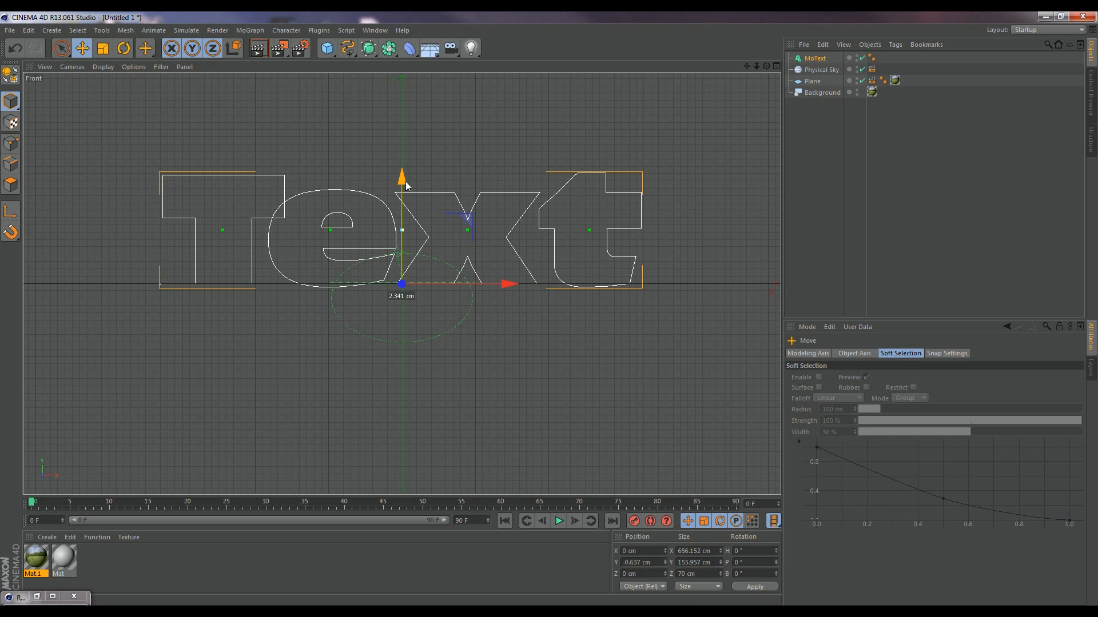
left_click_drag(401, 178, 401, 173)
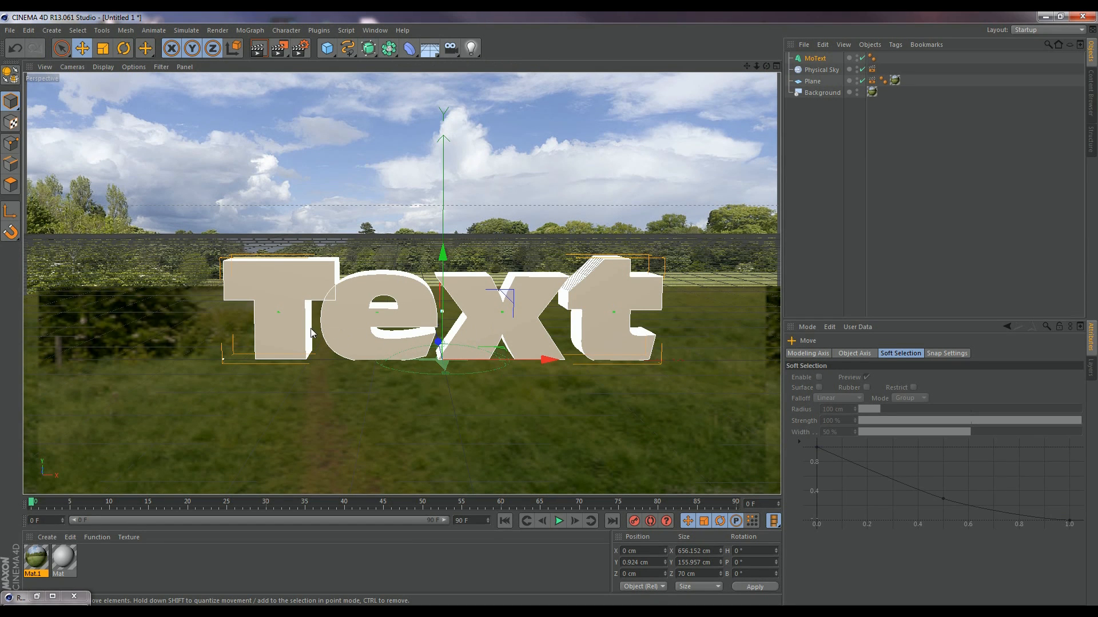
scroll("down", 3)
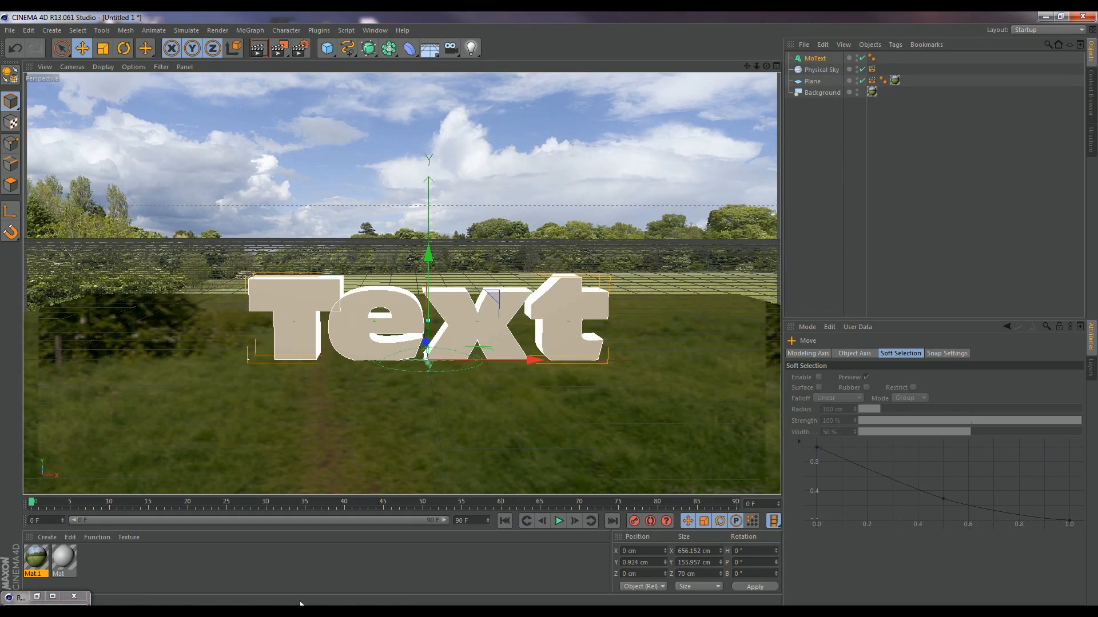
Set material Mat's colour to pure white (255/255/255).
double_click(59, 561)
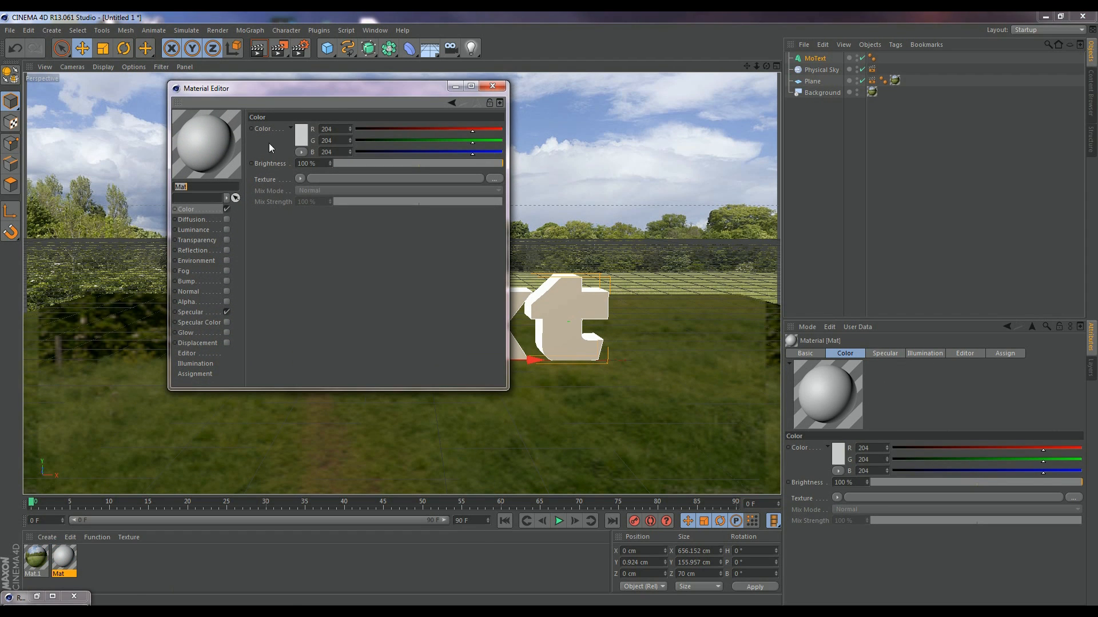
left_click(300, 134)
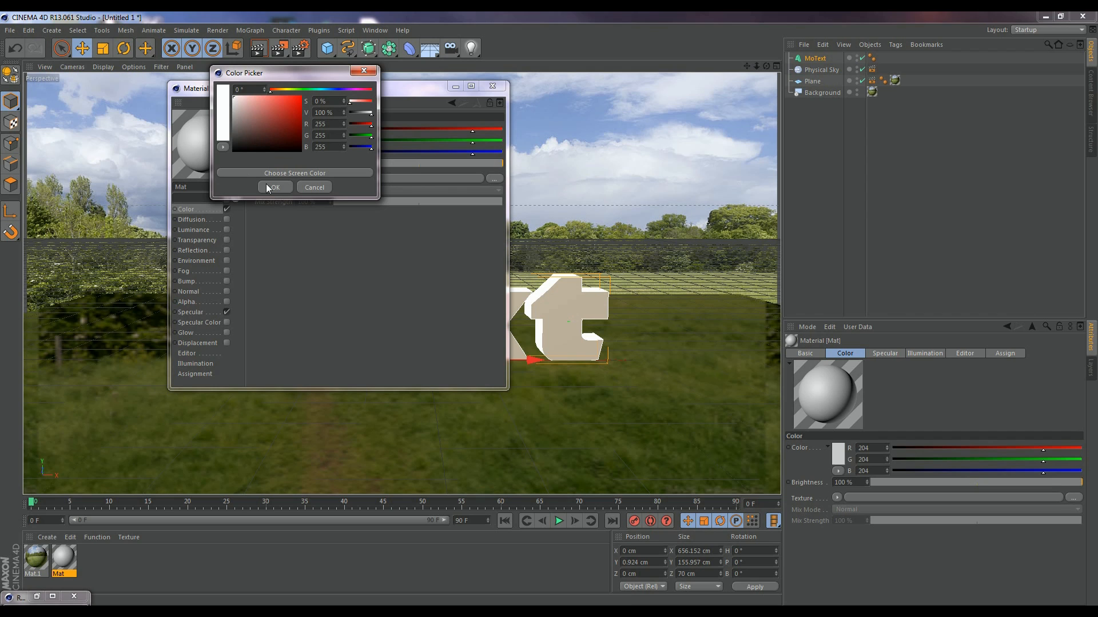
left_click(274, 187)
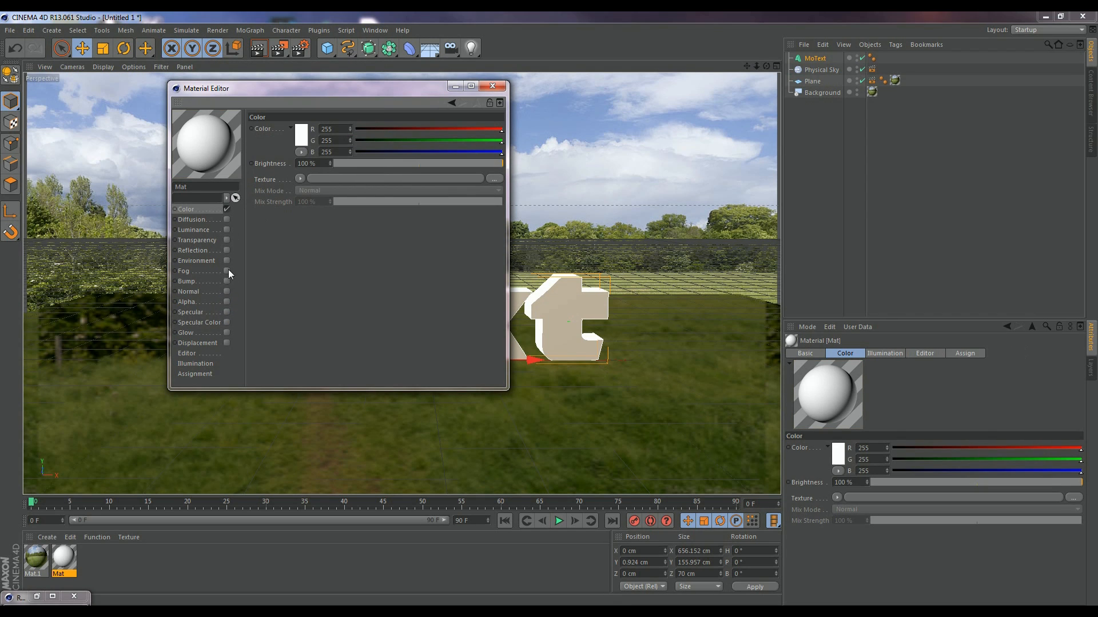
mouse_move(225, 235)
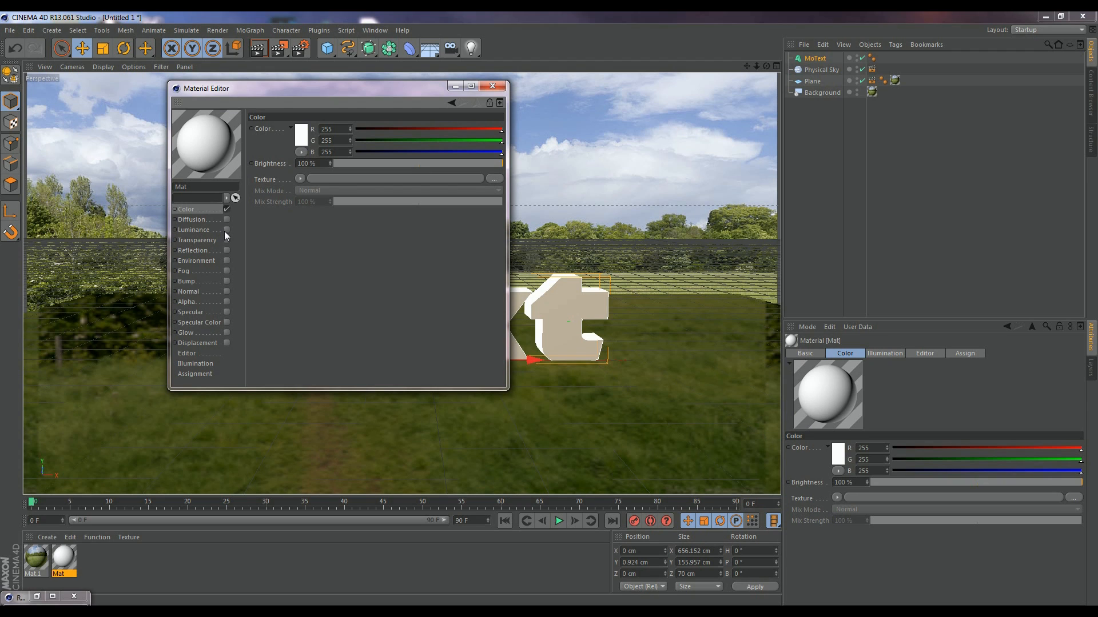
Enable reflection on Mat with brightness at 25%, then close the Material Editor.
left_click(226, 250)
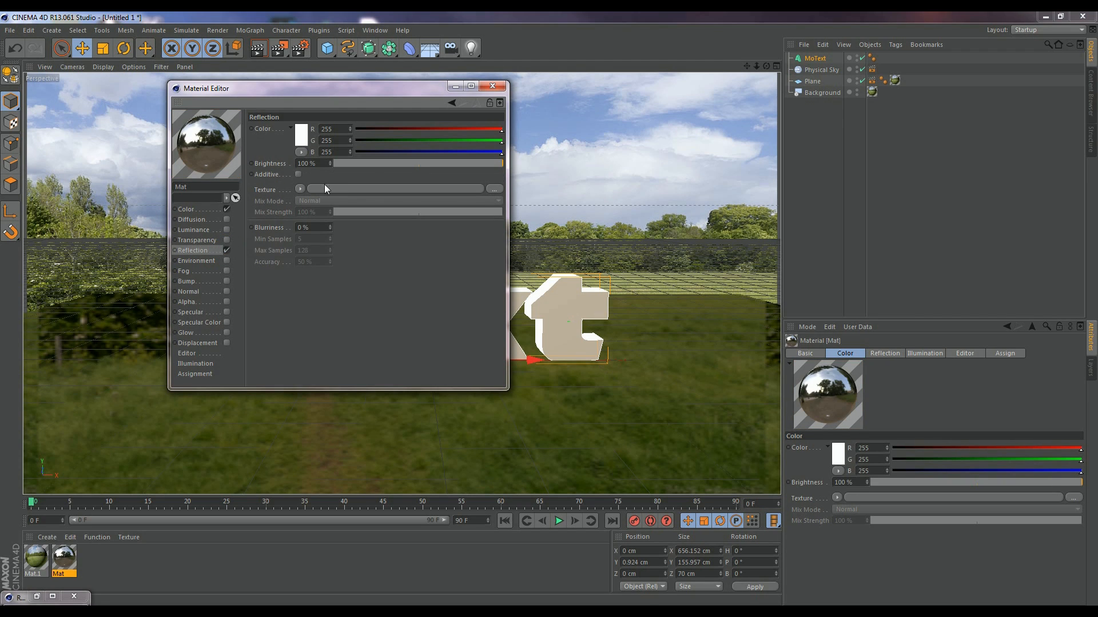
left_click_drag(502, 162, 381, 162)
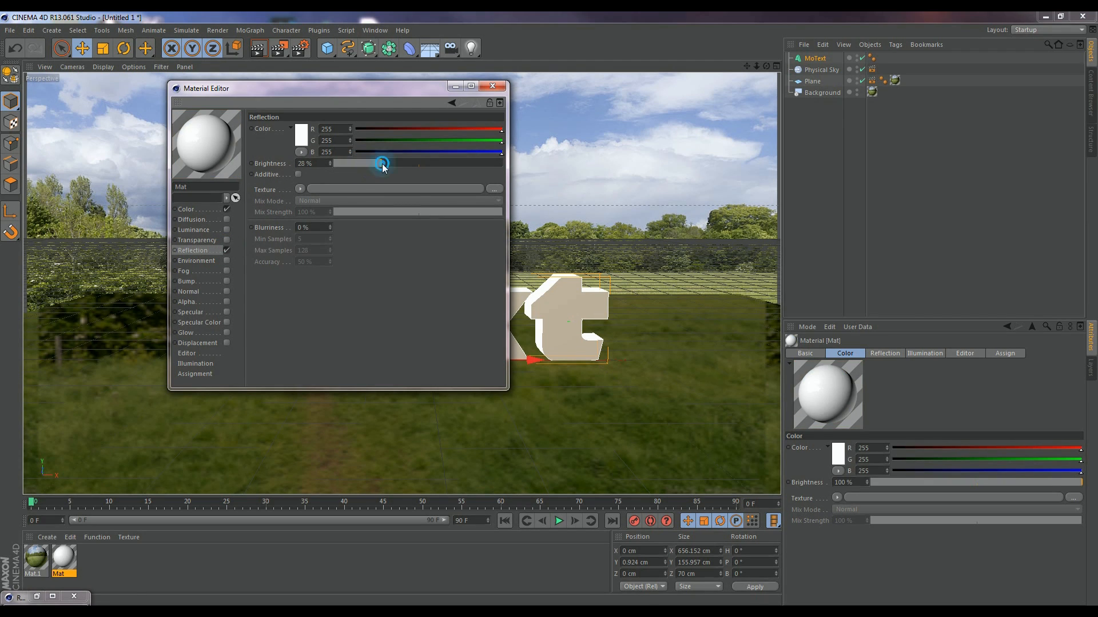
left_click_drag(382, 164, 359, 164)
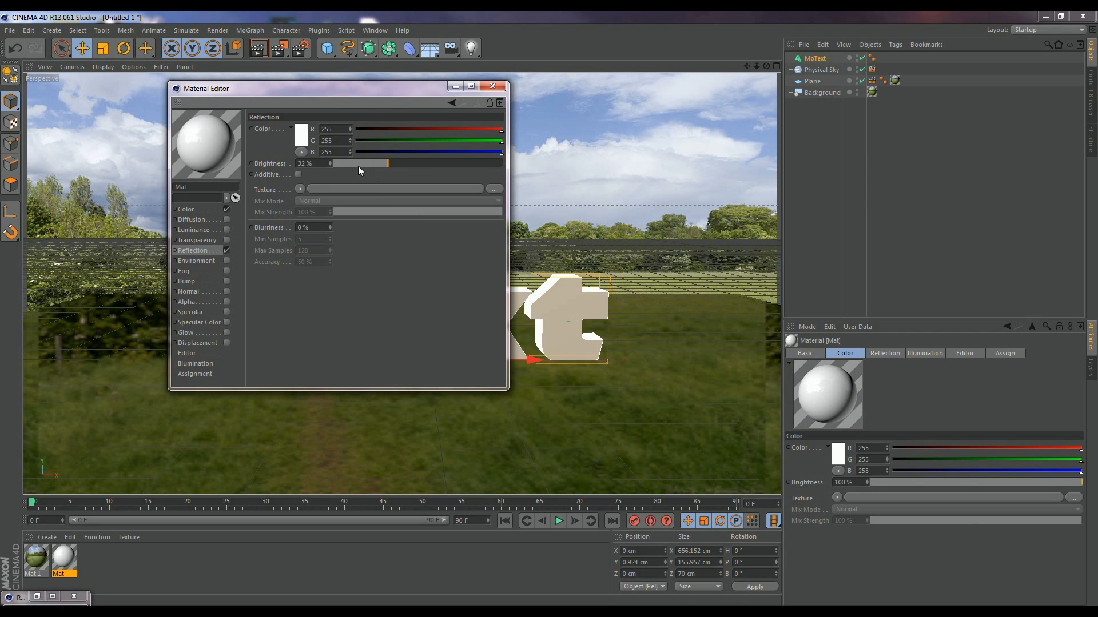
left_click_drag(384, 162, 375, 163)
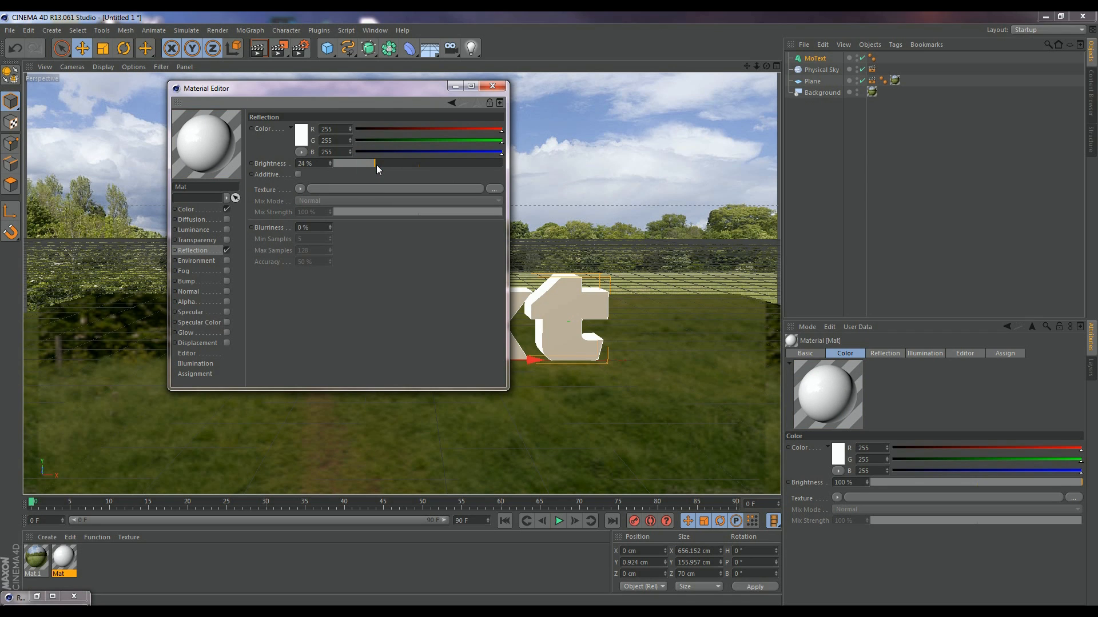
left_click_drag(376, 162, 371, 163)
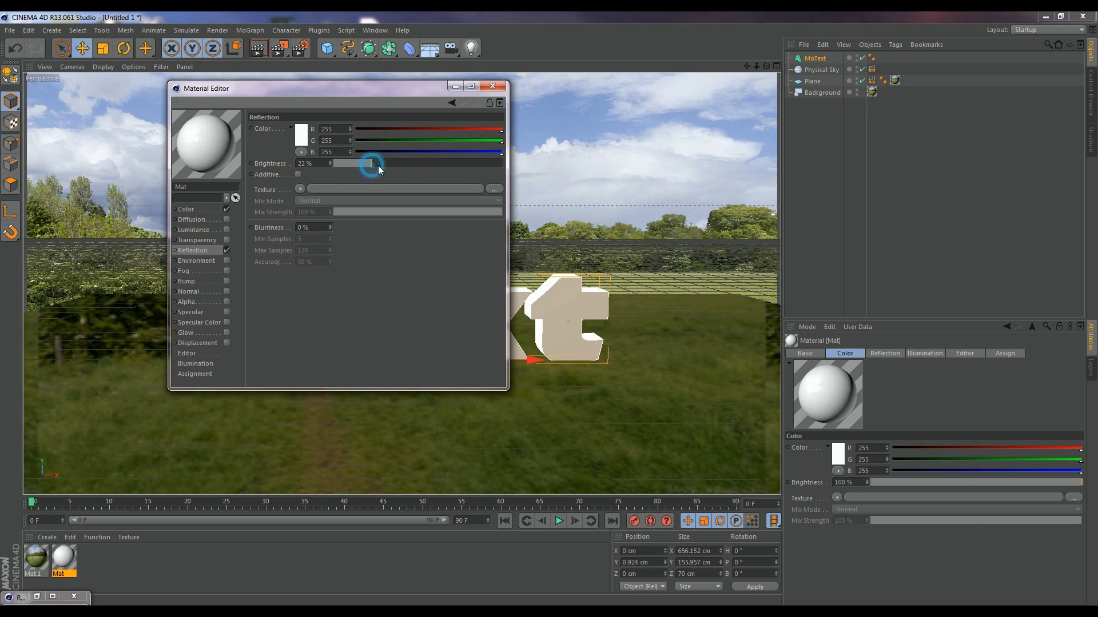
left_click_drag(371, 163, 377, 163)
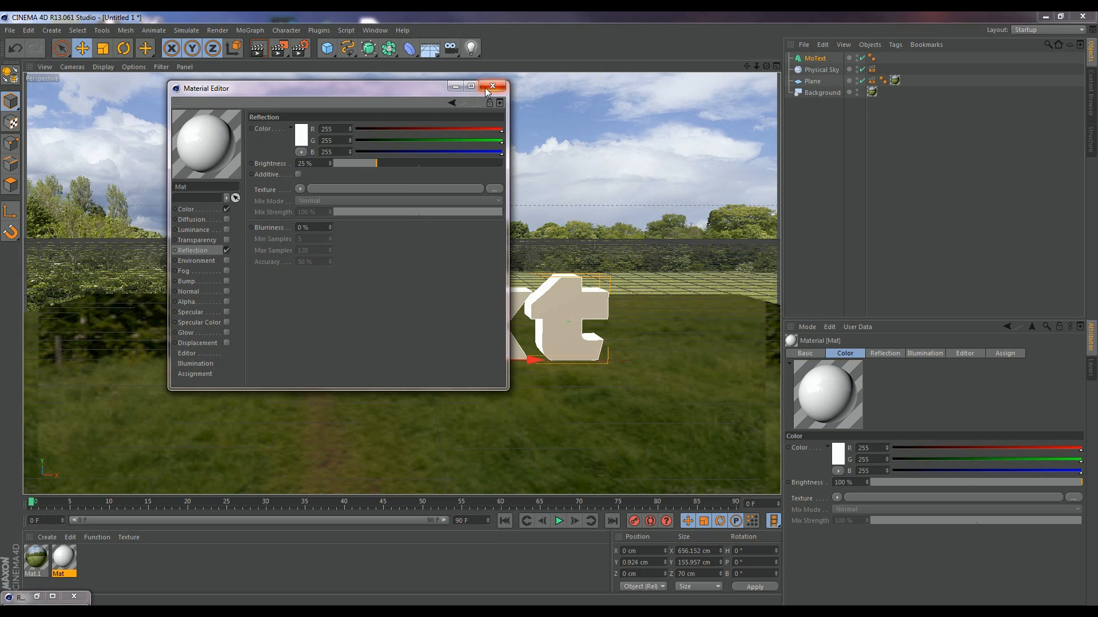
left_click(492, 87)
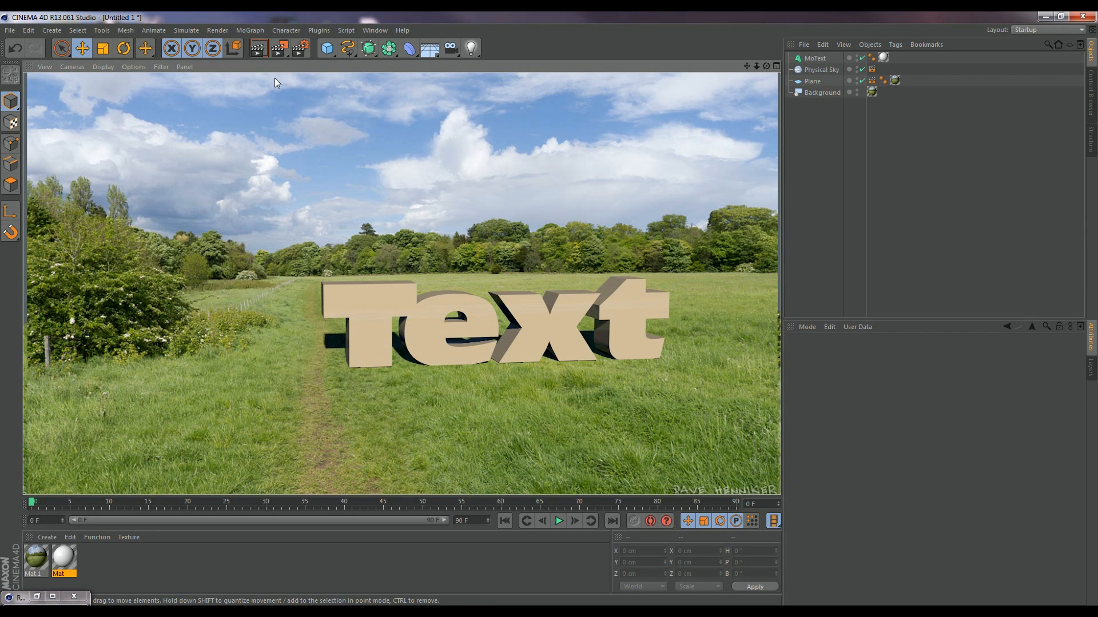
Show Physical Sky's Time and Location settings, then render the view again.
left_click(820, 69)
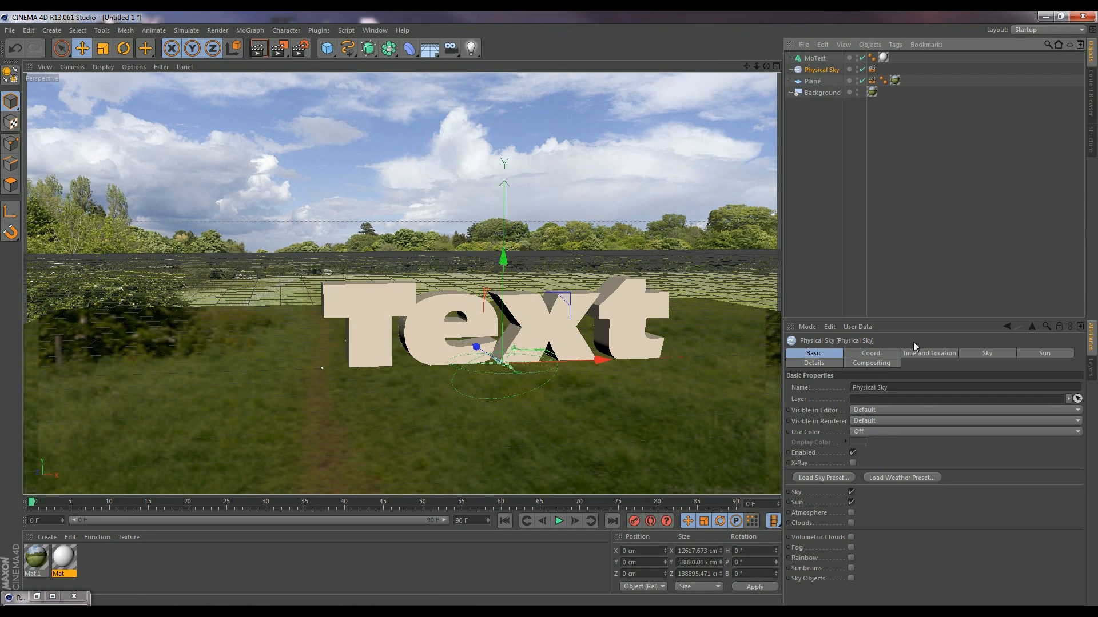
left_click(928, 353)
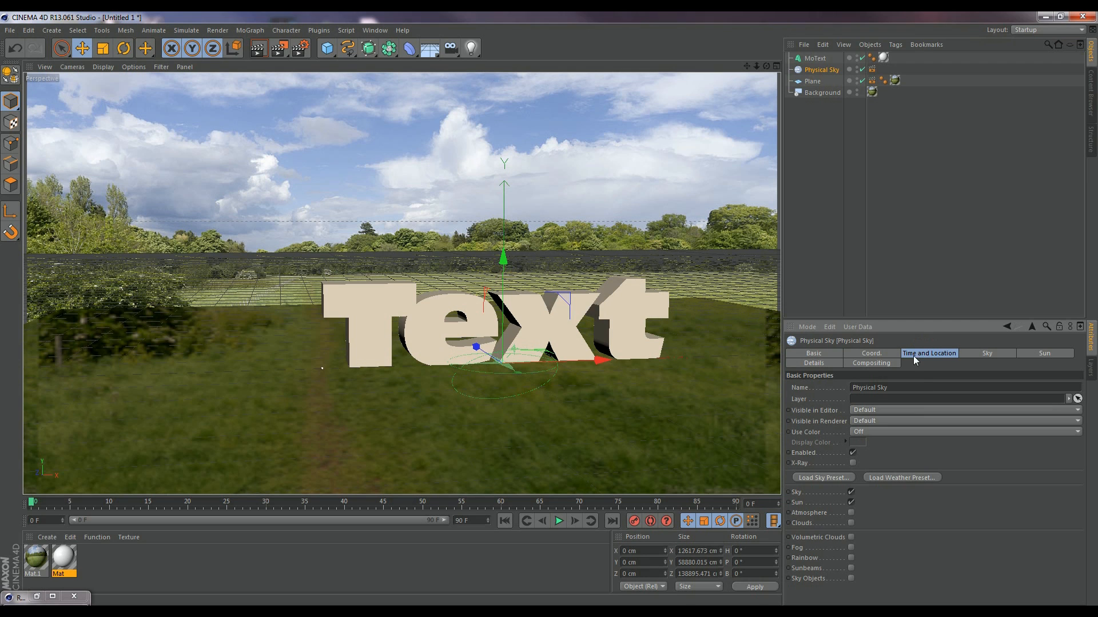
left_click(928, 353)
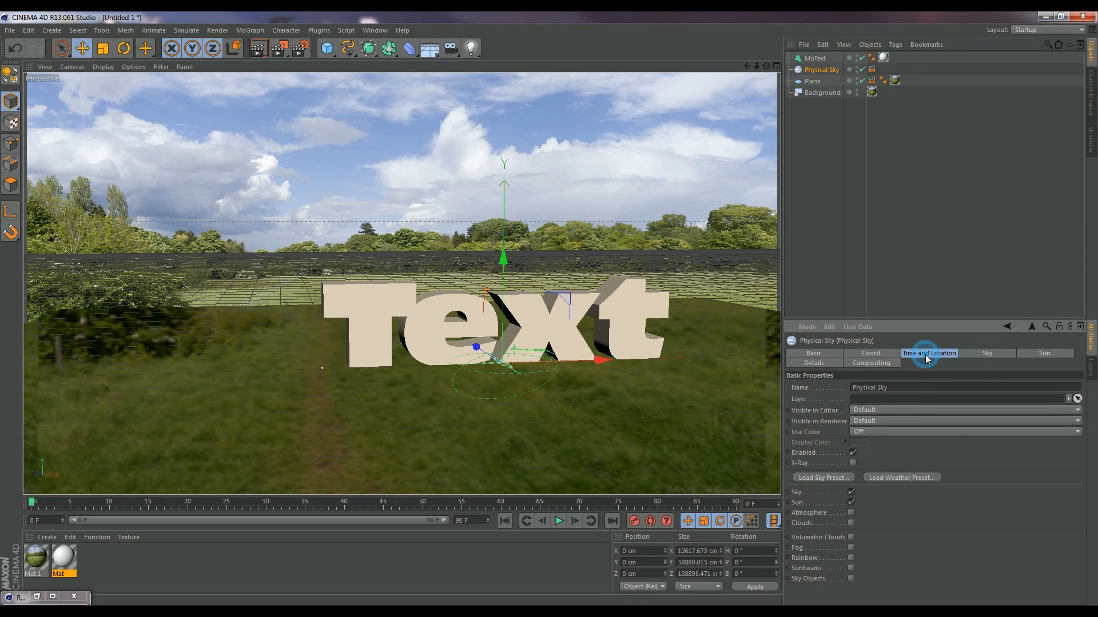
left_click(929, 352)
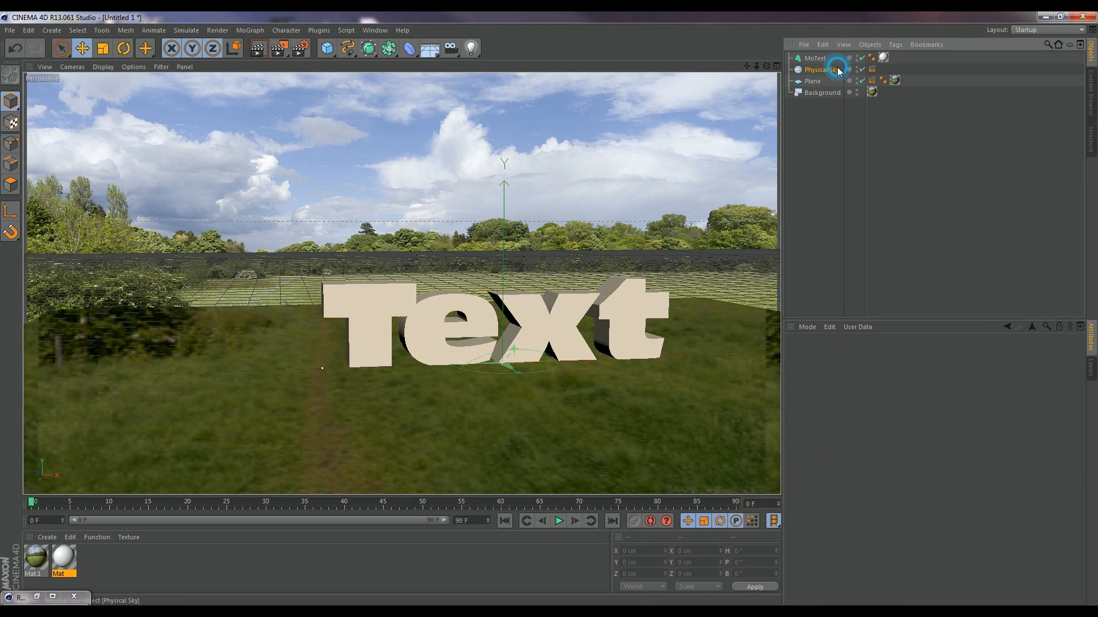
left_click(820, 69)
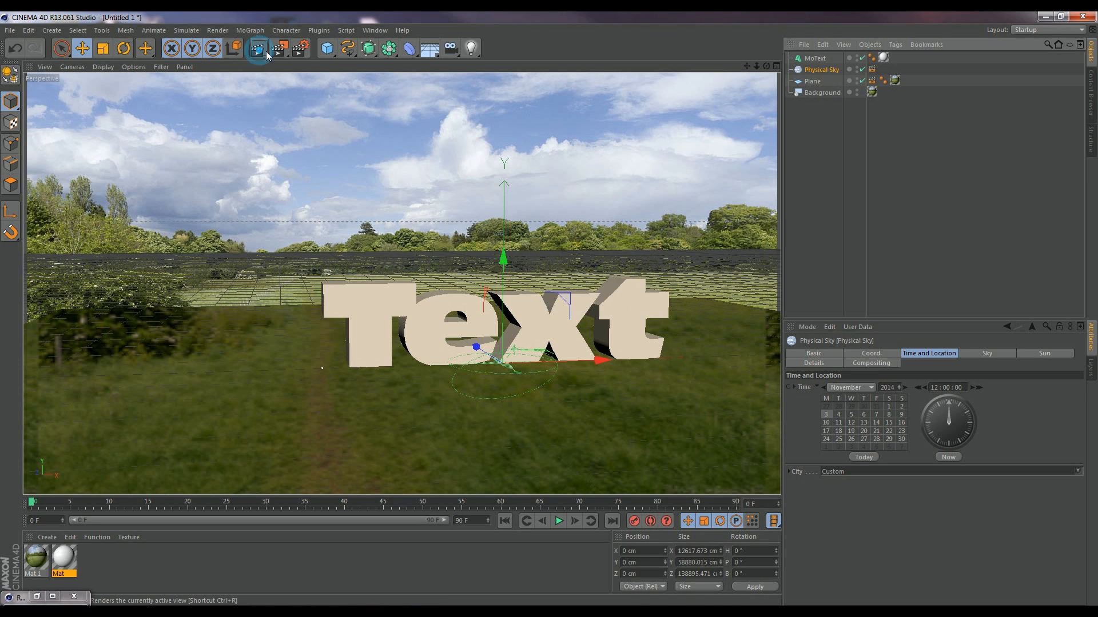
left_click(258, 48)
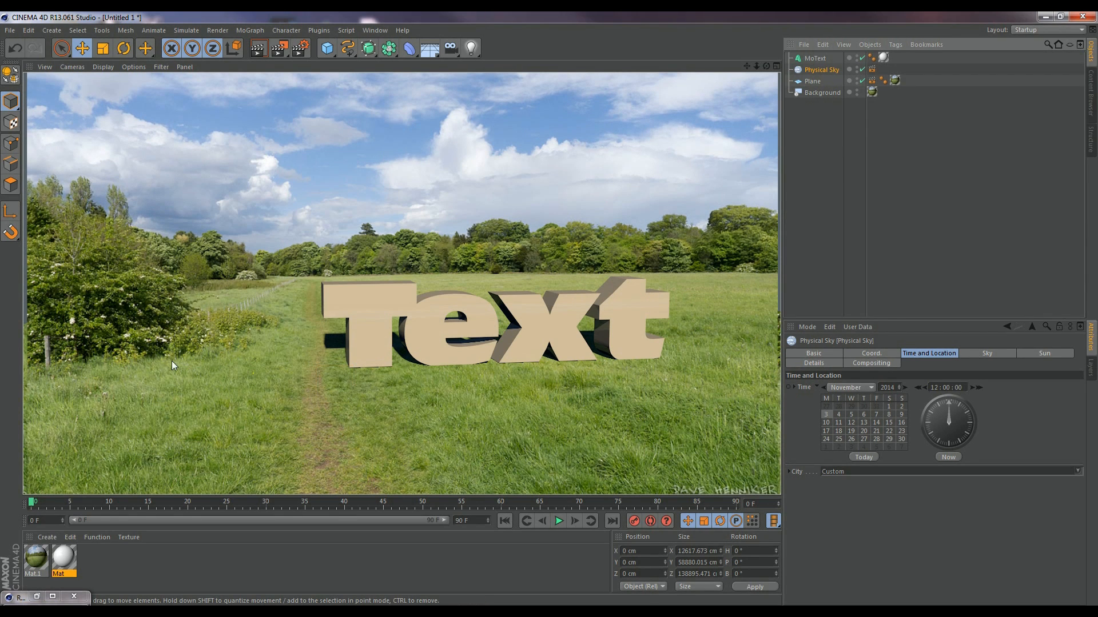
mouse_move(144, 329)
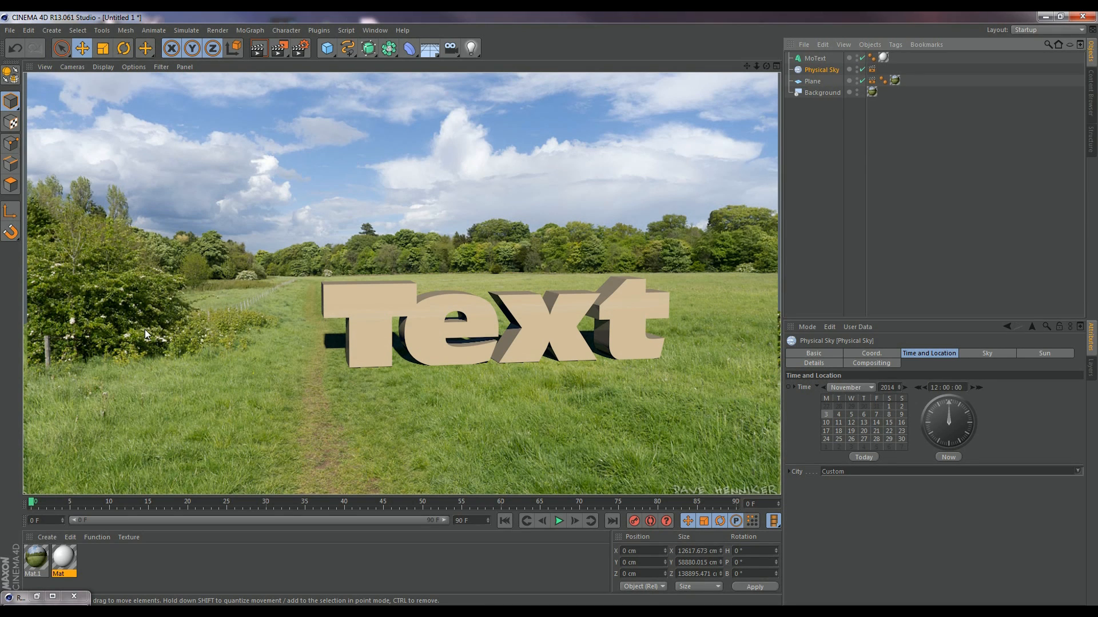
mouse_move(204, 381)
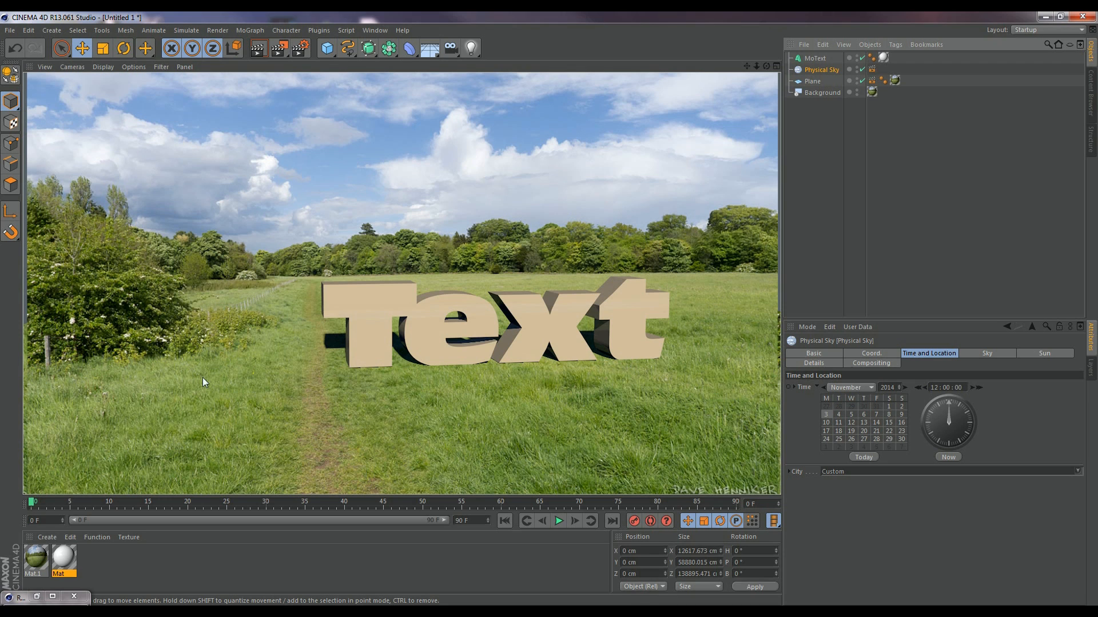
Drag the ground plane to about Y −2.733 cm, just below the text's base.
left_click(812, 81)
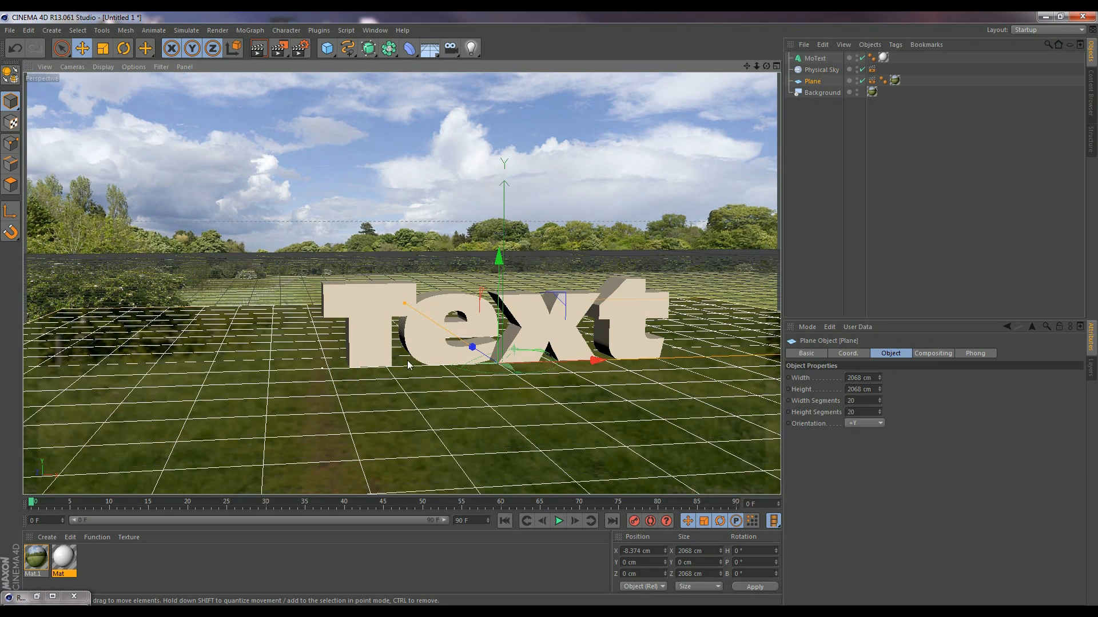
left_click_drag(497, 253, 497, 259)
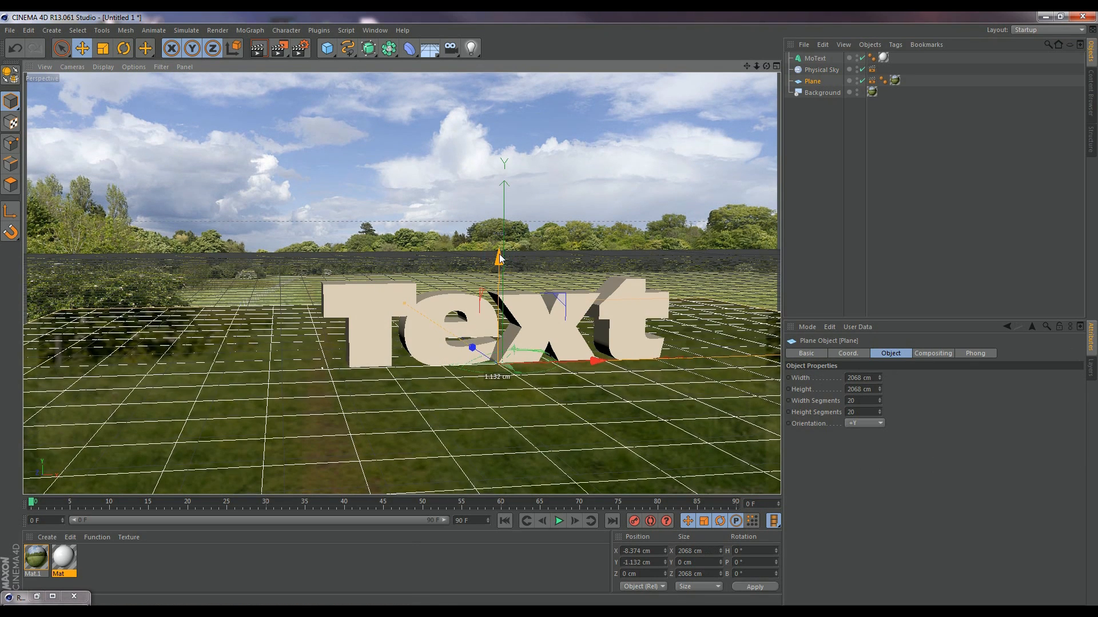
left_click_drag(499, 255, 499, 251)
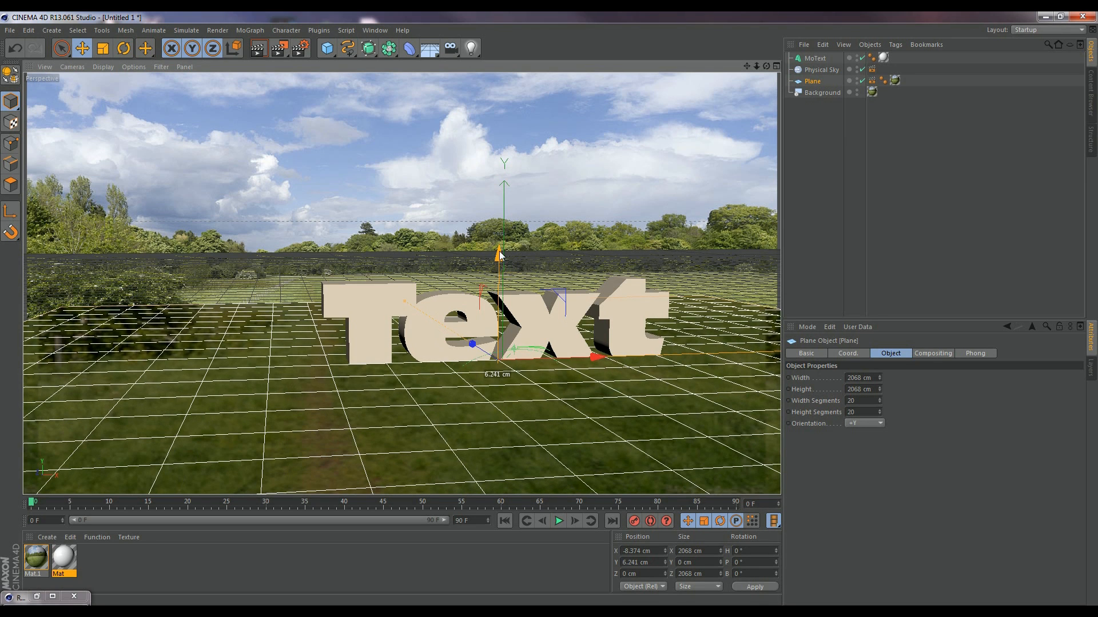
left_click_drag(502, 252, 499, 241)
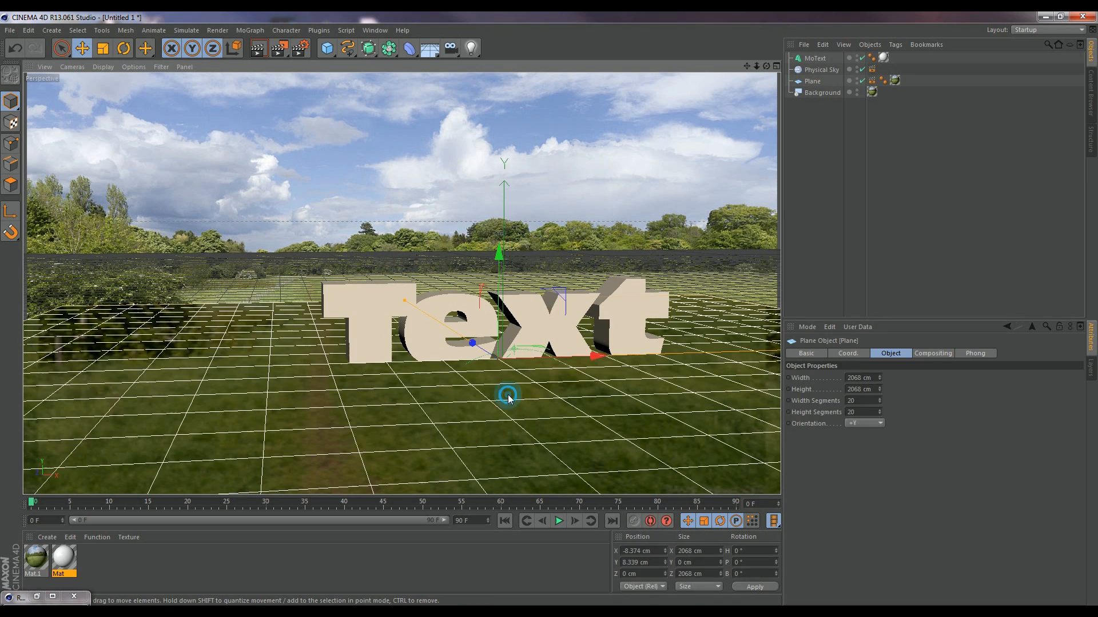
left_click_drag(499, 249, 499, 257)
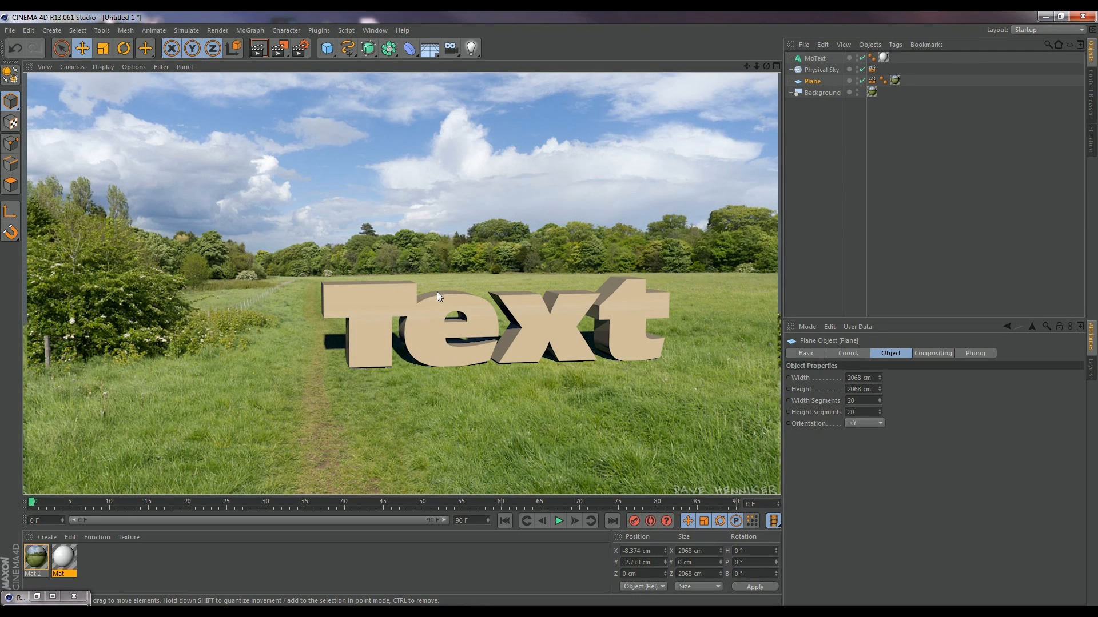
Make the MoText object editable, turning it into an extruded letter geometry object.
left_click(813, 58)
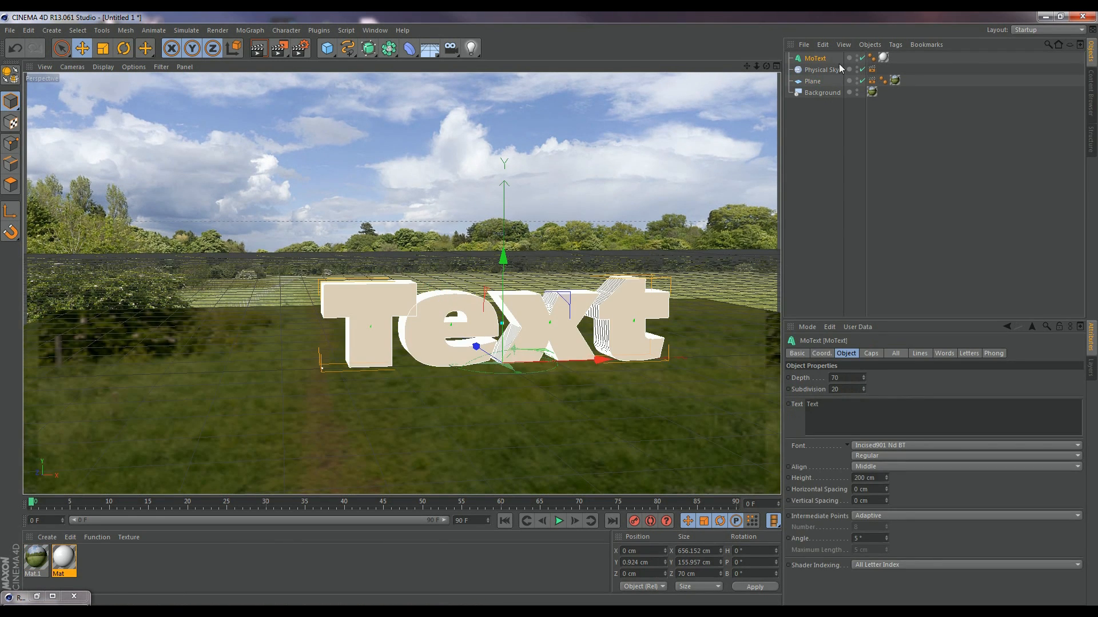
mouse_move(815, 58)
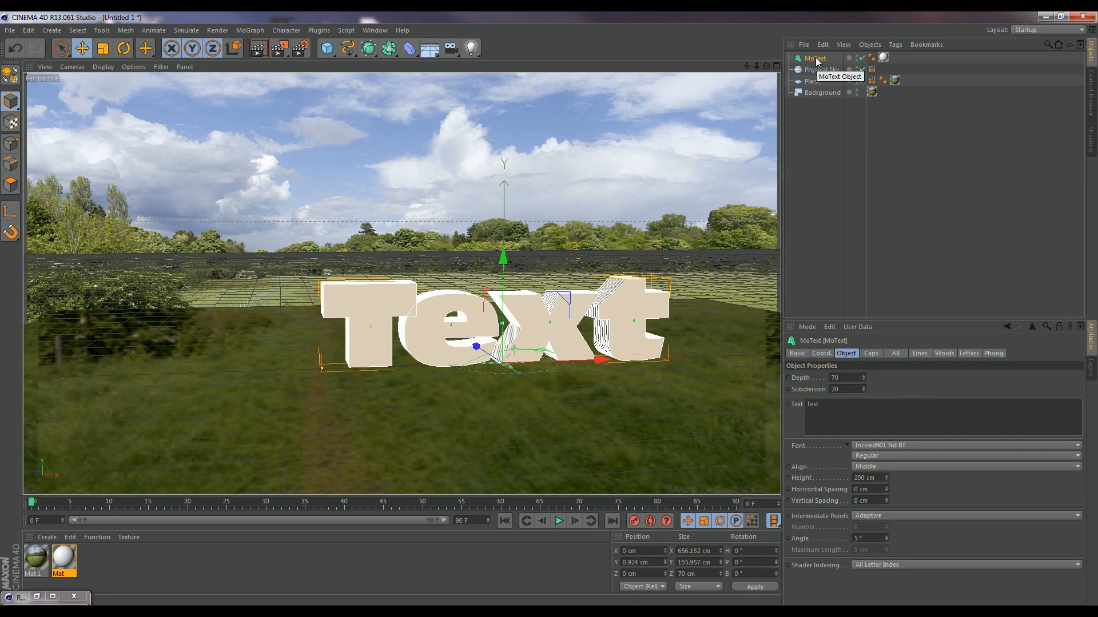
mouse_move(872, 58)
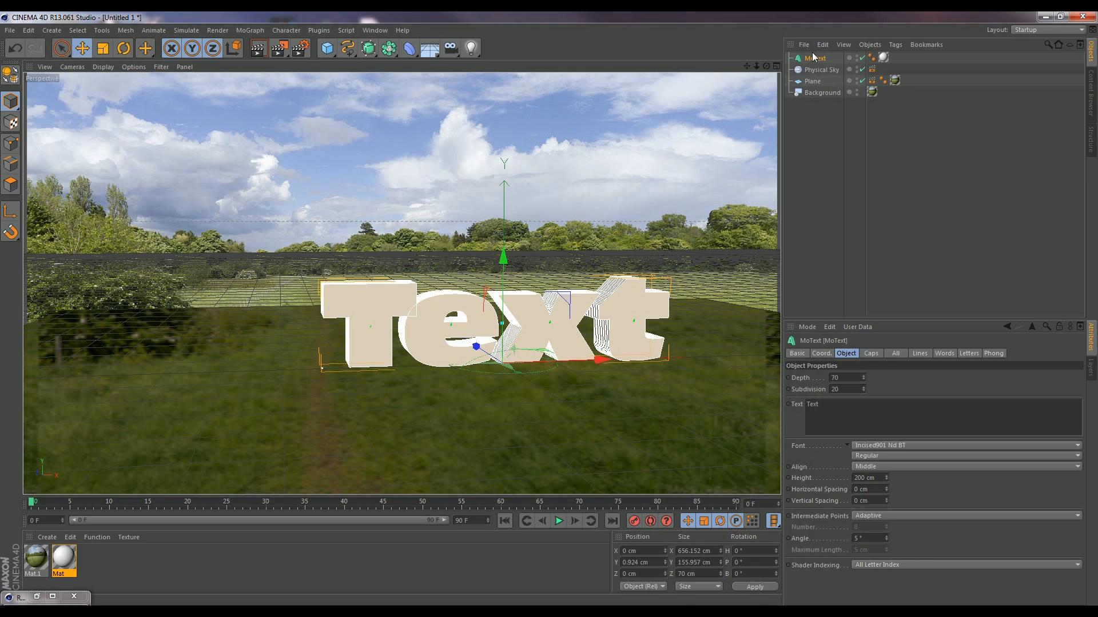
mouse_move(814, 57)
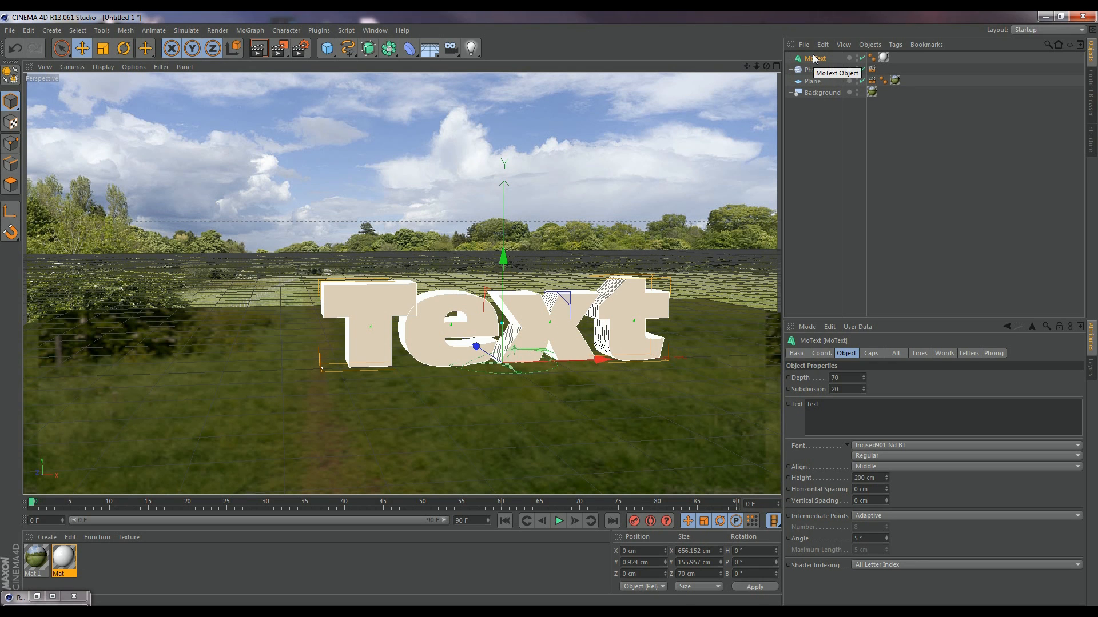
right_click(815, 59)
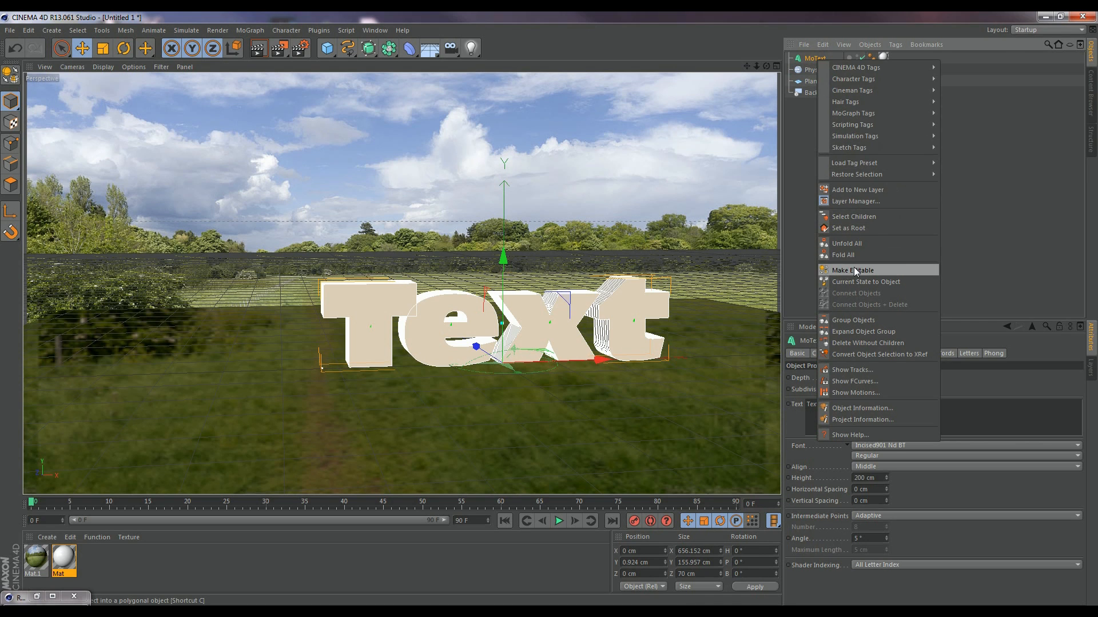
left_click(852, 271)
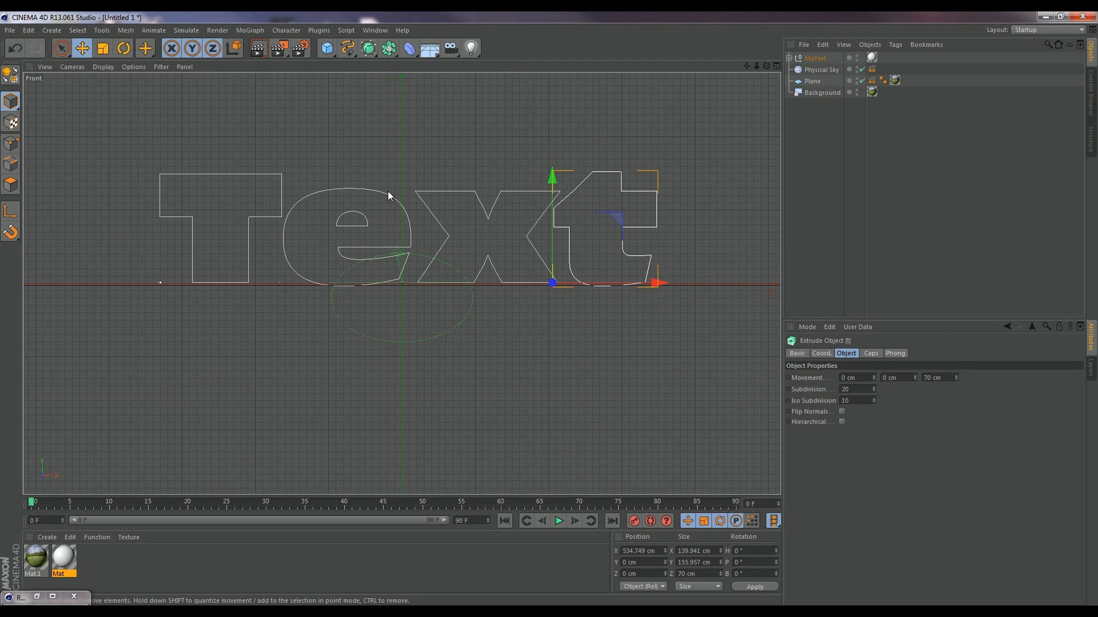
Move a letter of the extruded text leftward into place in the viewport.
left_click_drag(552, 283, 389, 283)
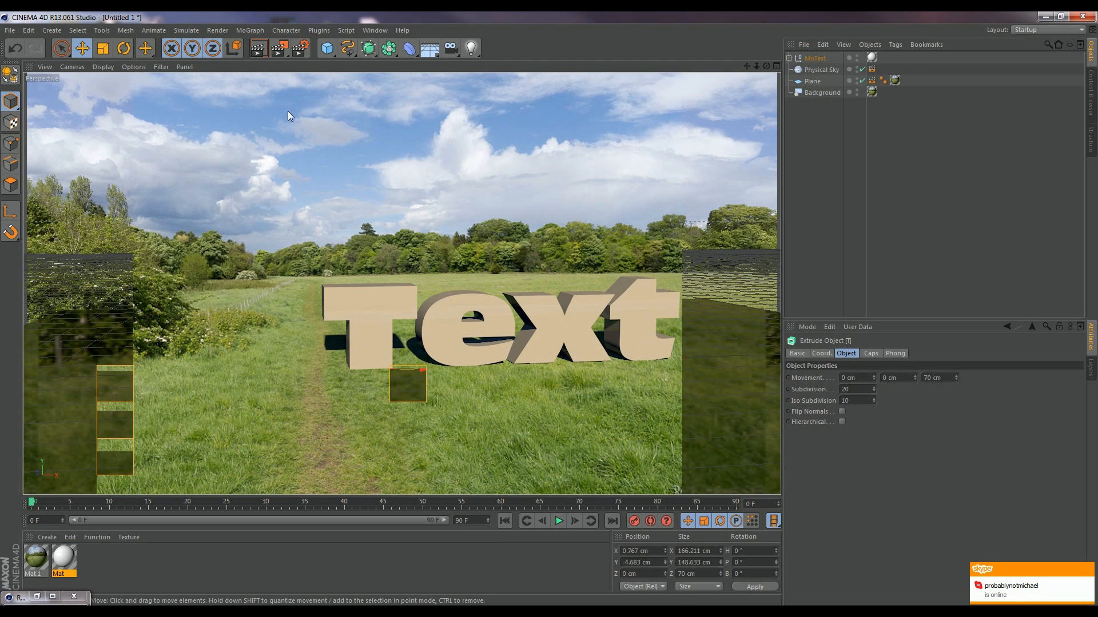
Start an Interactive Render Region preview from the render modes list.
left_click(278, 47)
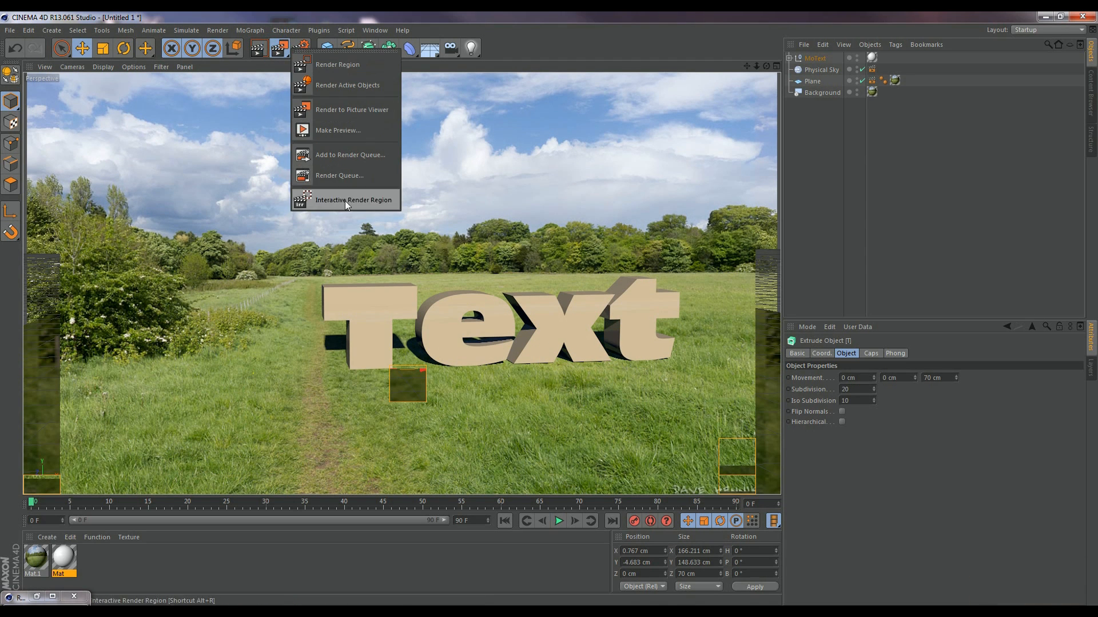
left_click(353, 199)
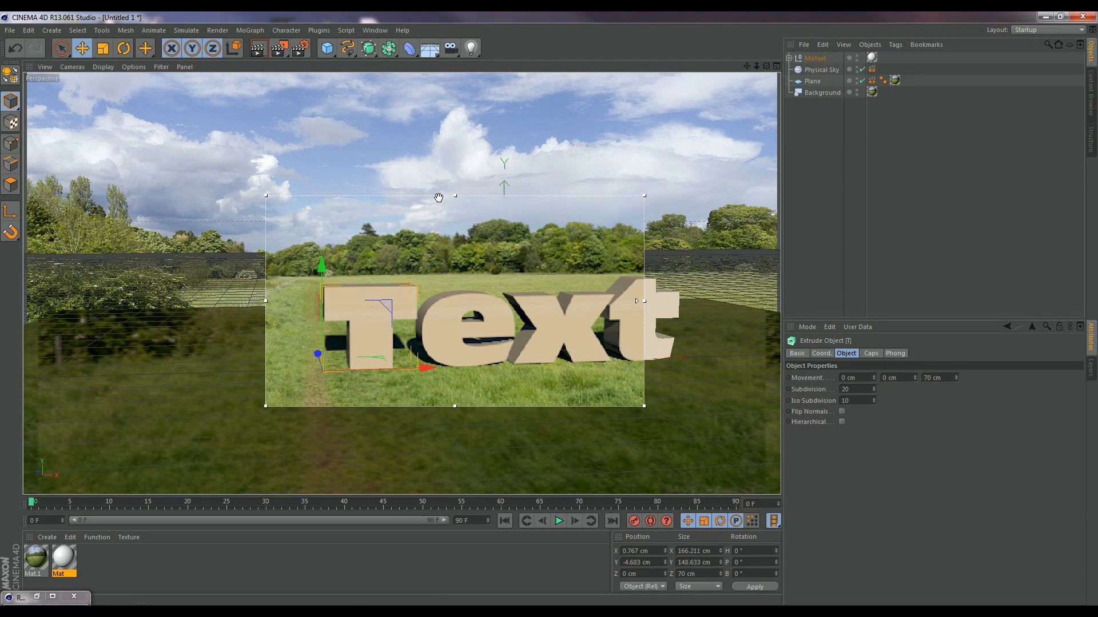
mouse_move(434, 195)
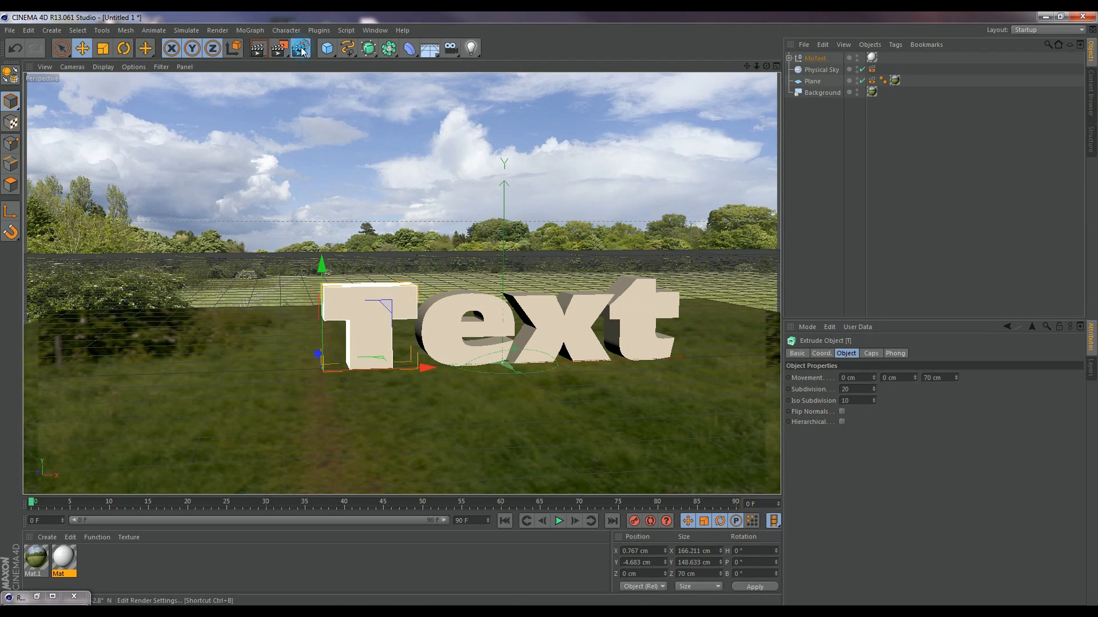
Add Ambient Occlusion to the render effects in Render Settings.
left_click(302, 48)
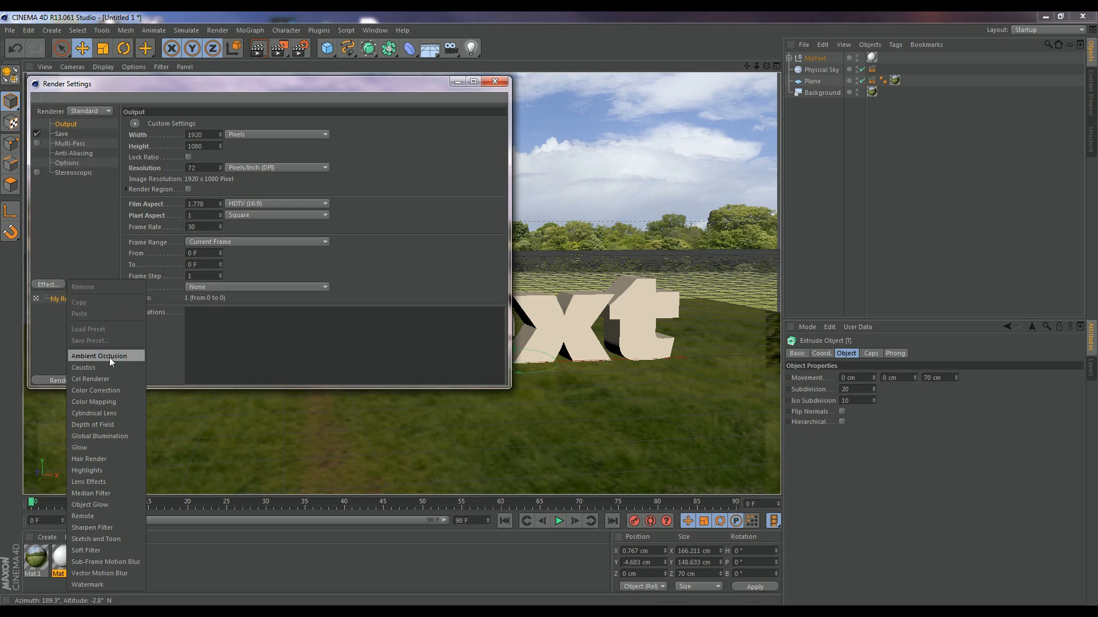
left_click(495, 81)
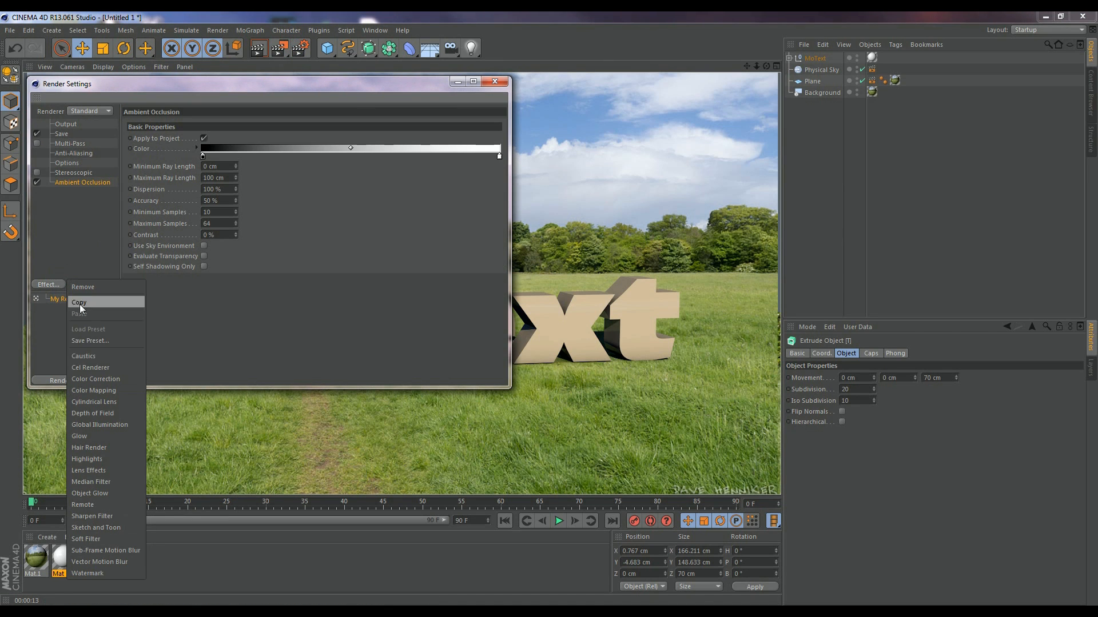
left_click(79, 435)
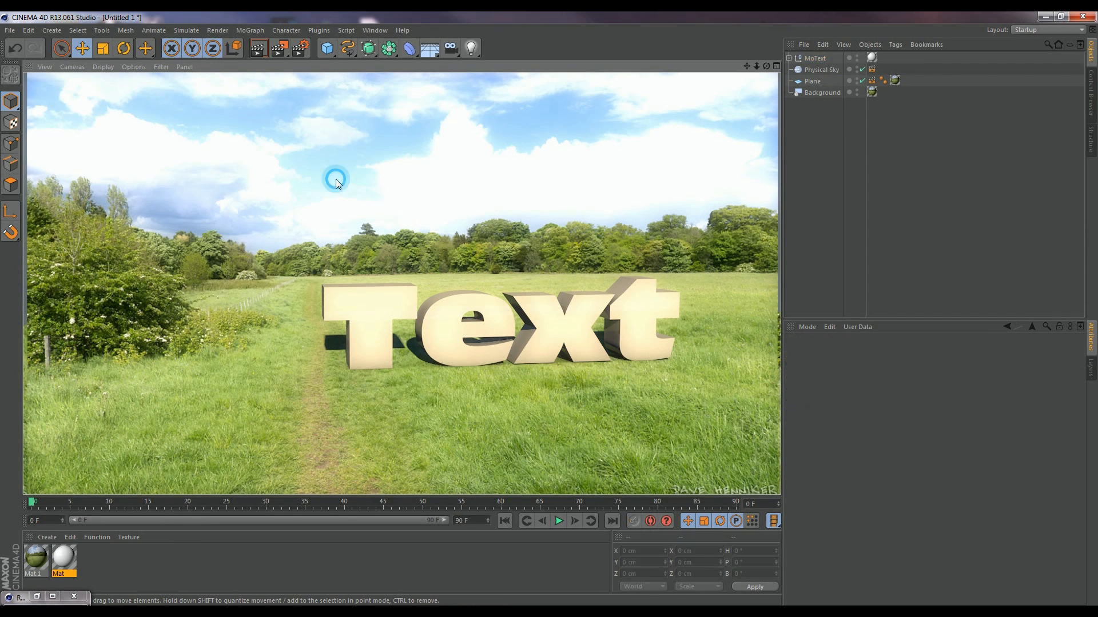
Set anti-aliasing to Best in Render Settings and close the window.
left_click(278, 48)
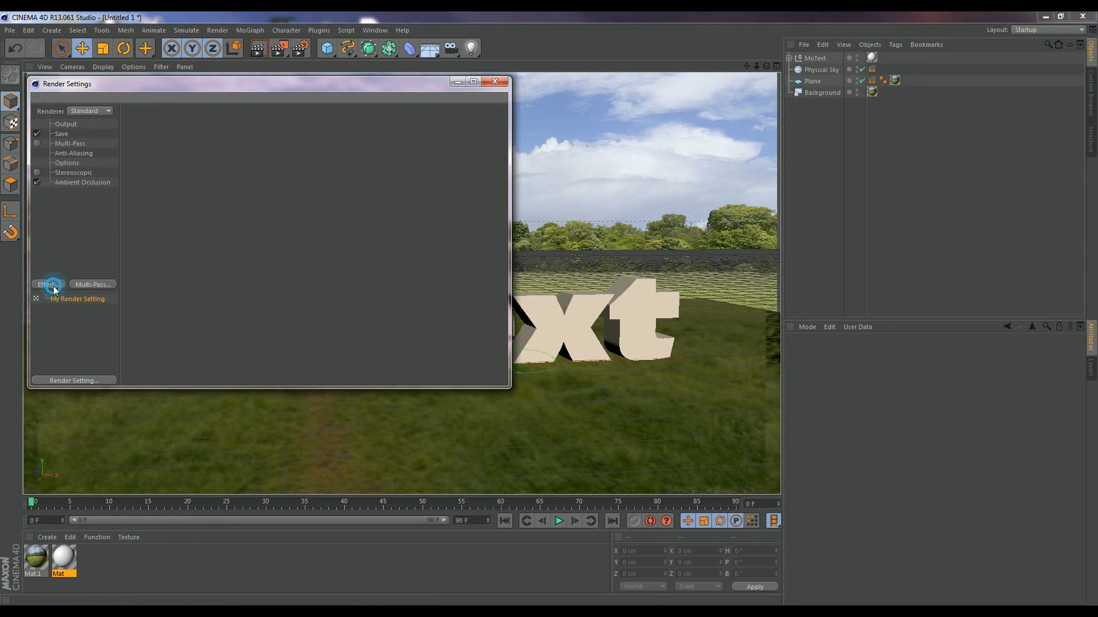
left_click(47, 284)
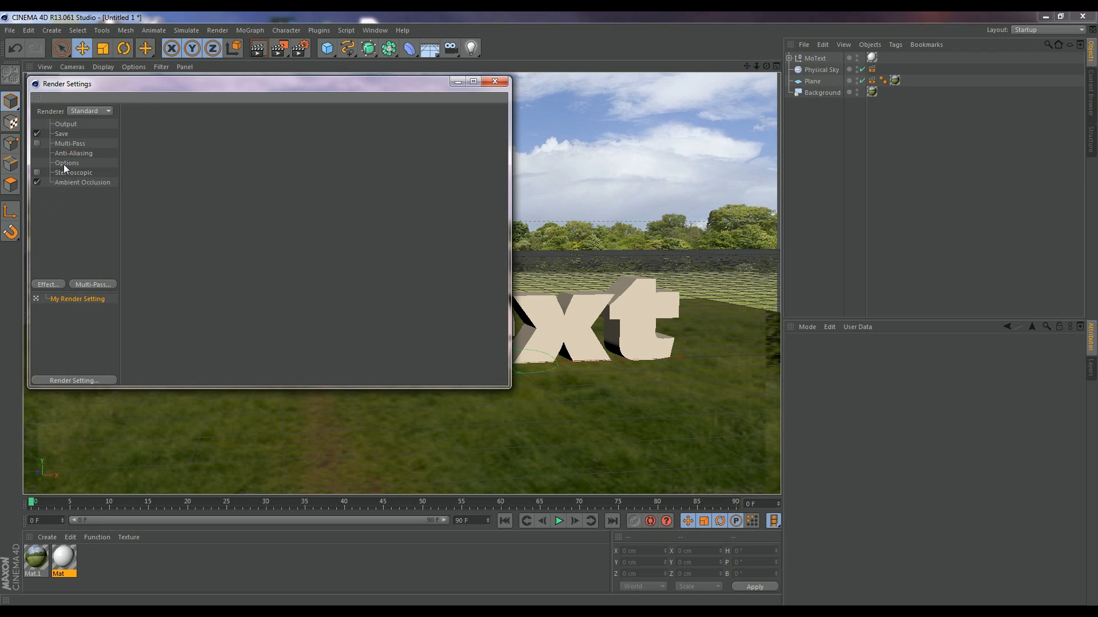
left_click(73, 153)
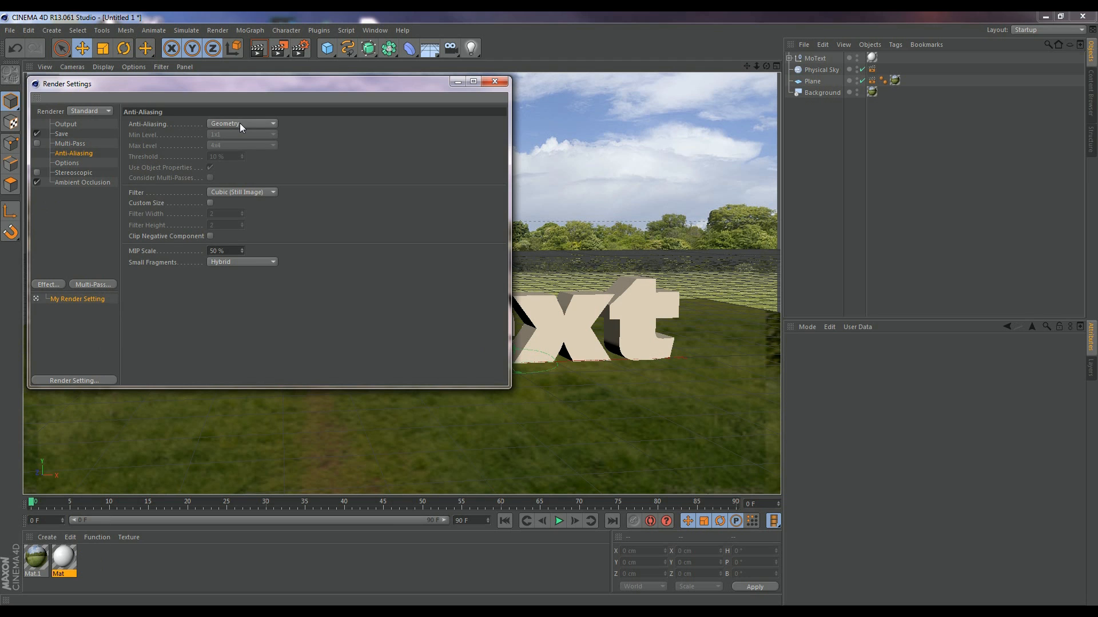
left_click(242, 124)
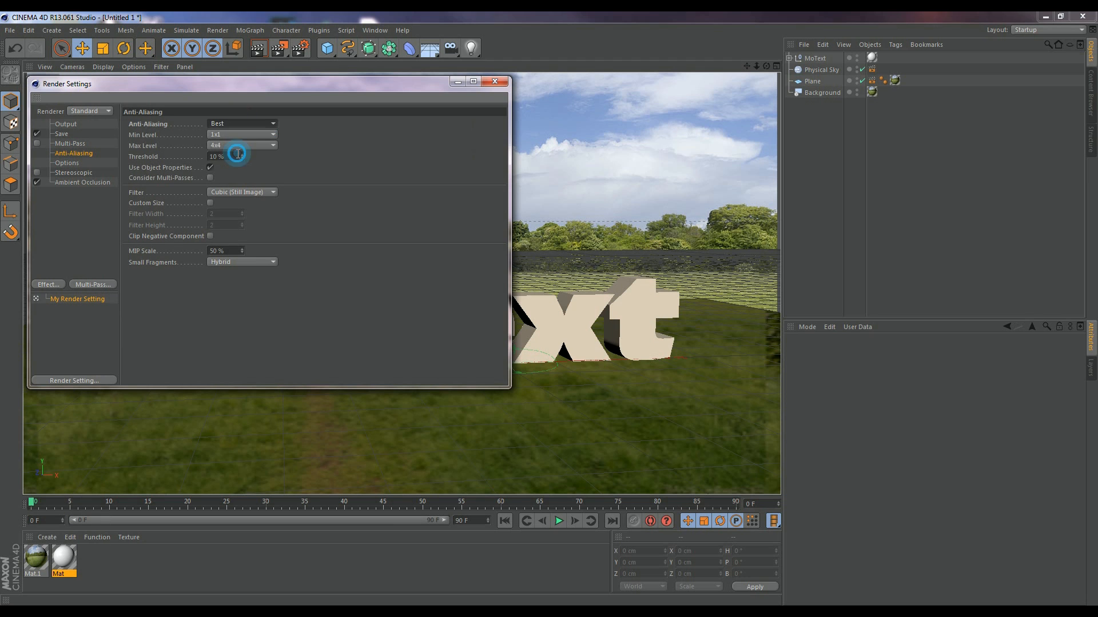
left_click(496, 82)
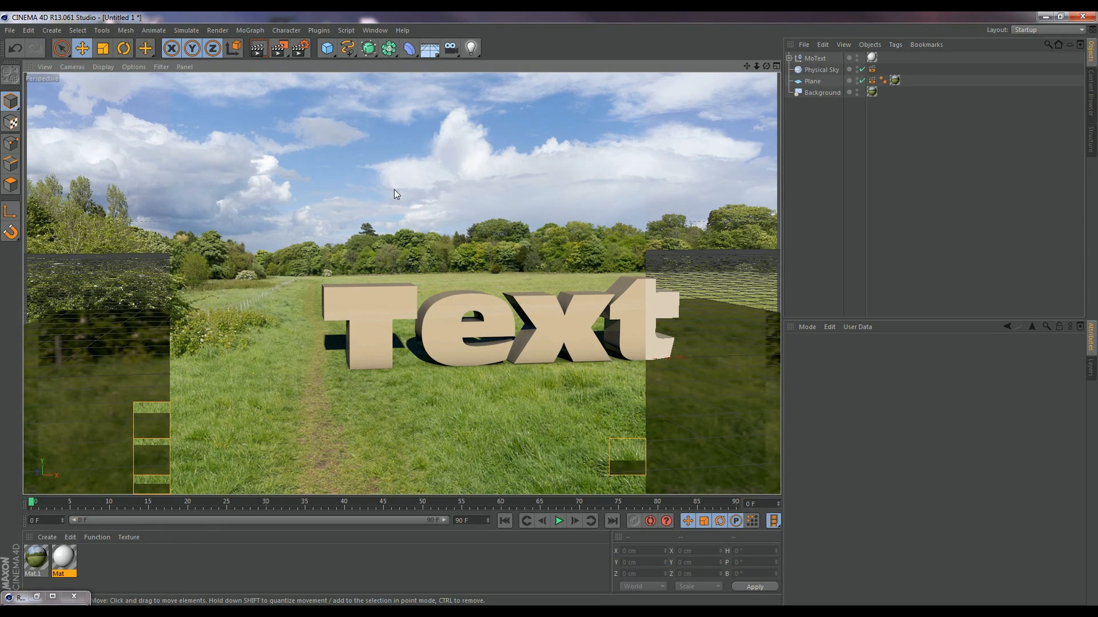
Check the Mat material, then add Global Illumination to the render effects.
double_click(59, 556)
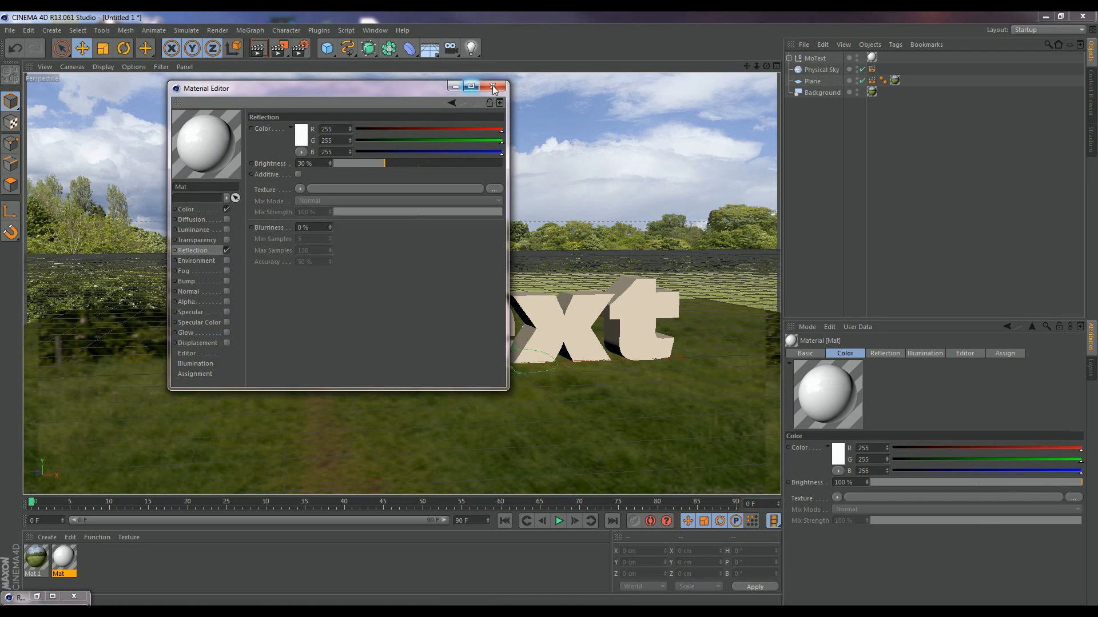
left_click(493, 87)
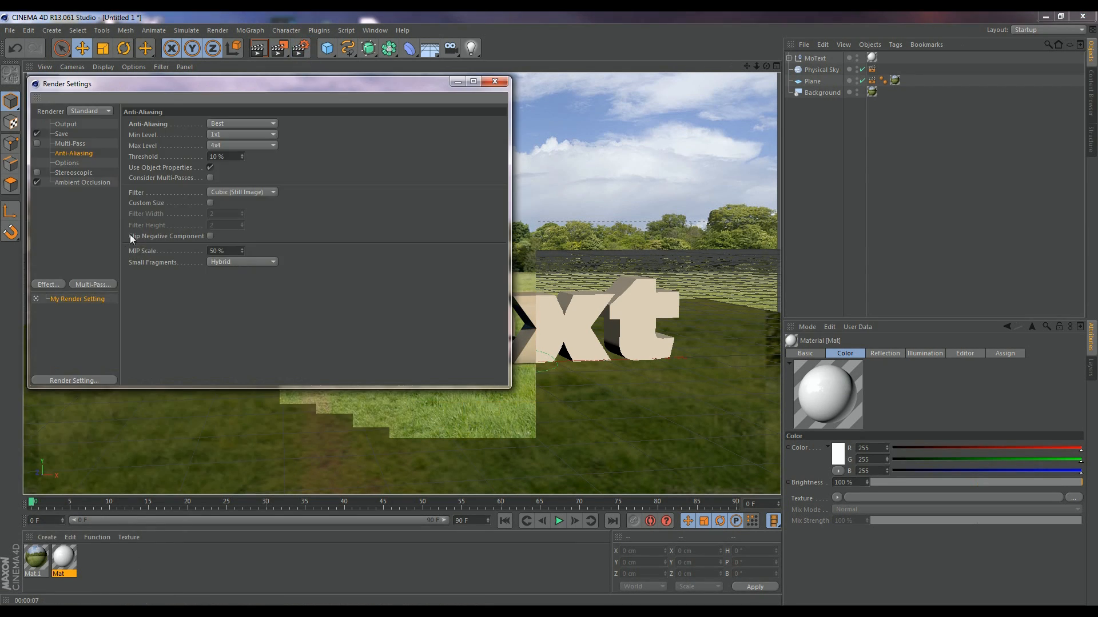
left_click(82, 192)
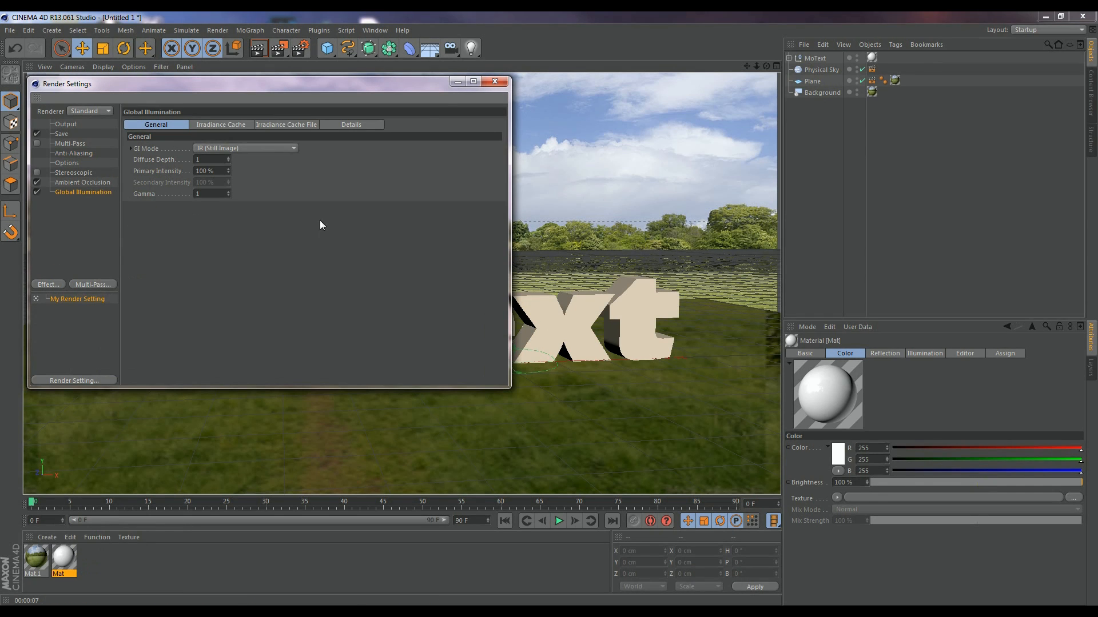
left_click(496, 81)
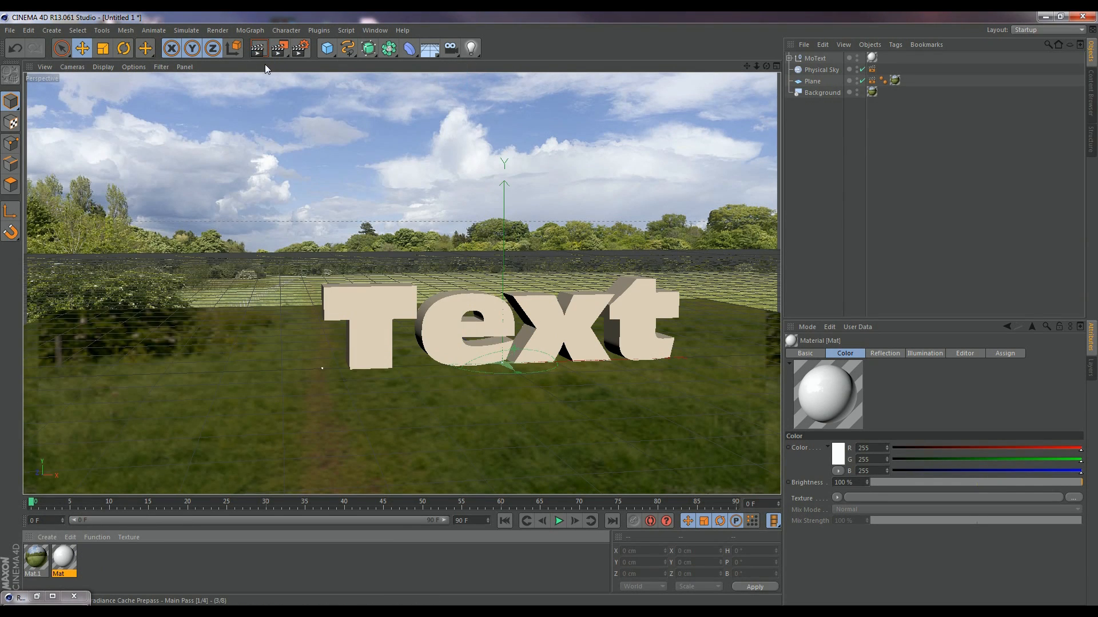